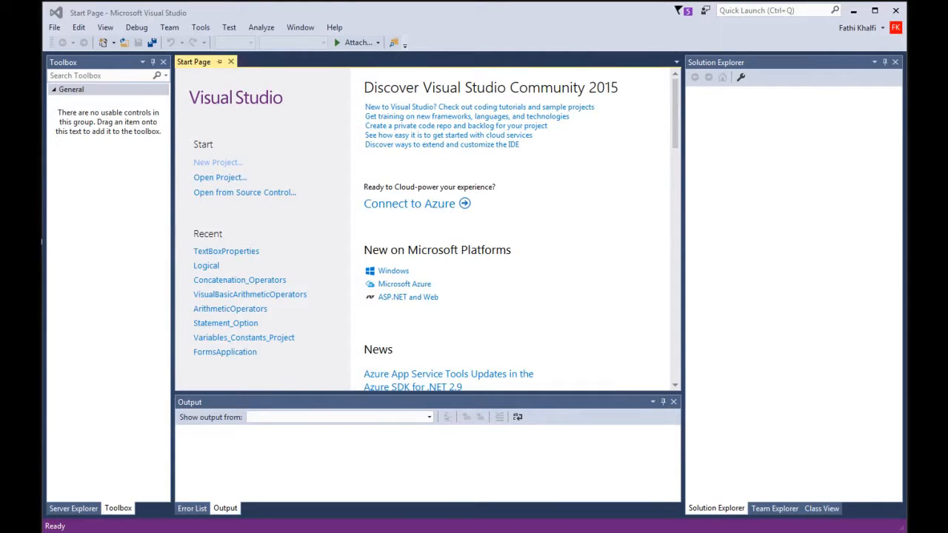
Step: Create a Visual Basic Windows Forms Application project named MessageBox_InputBox
left_click(230, 308)
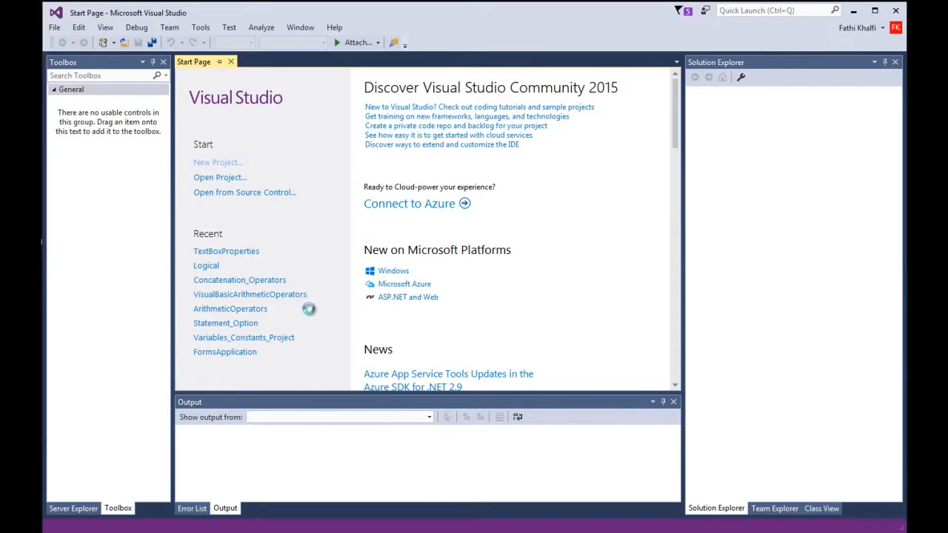
left_click(218, 162)
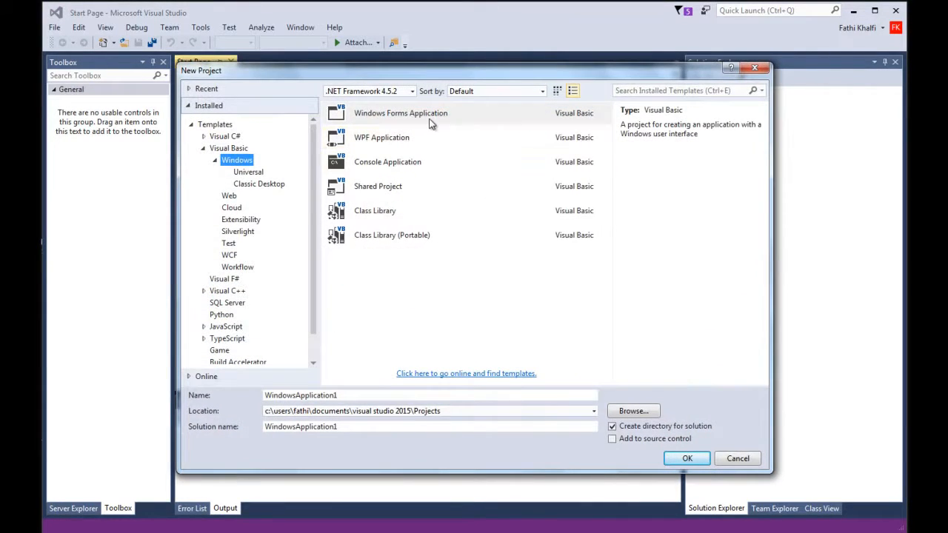
left_click(400, 113)
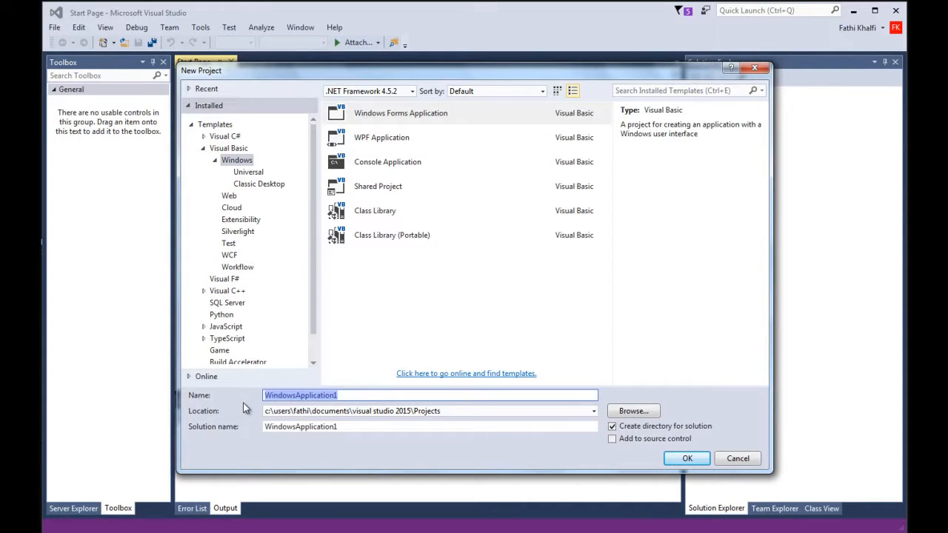
type("Messag")
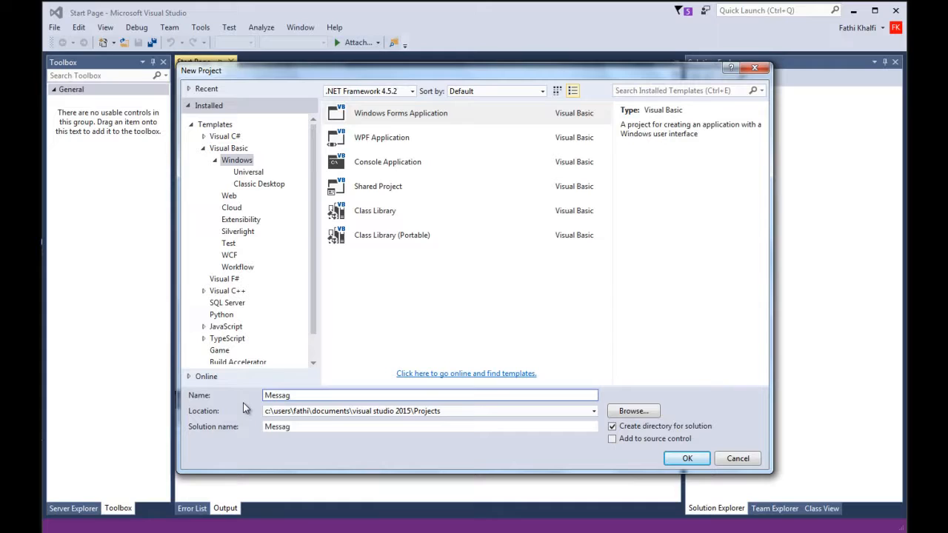
type("eBo")
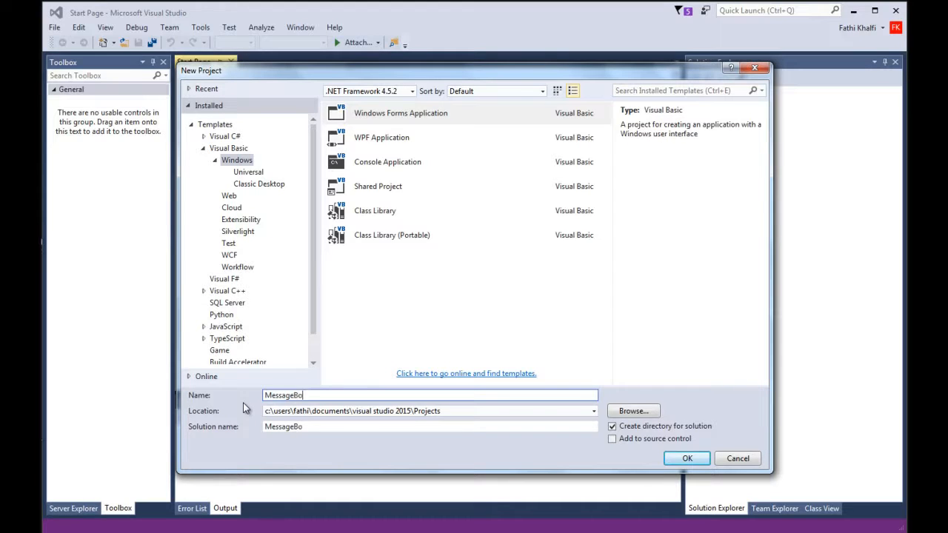
type("x_")
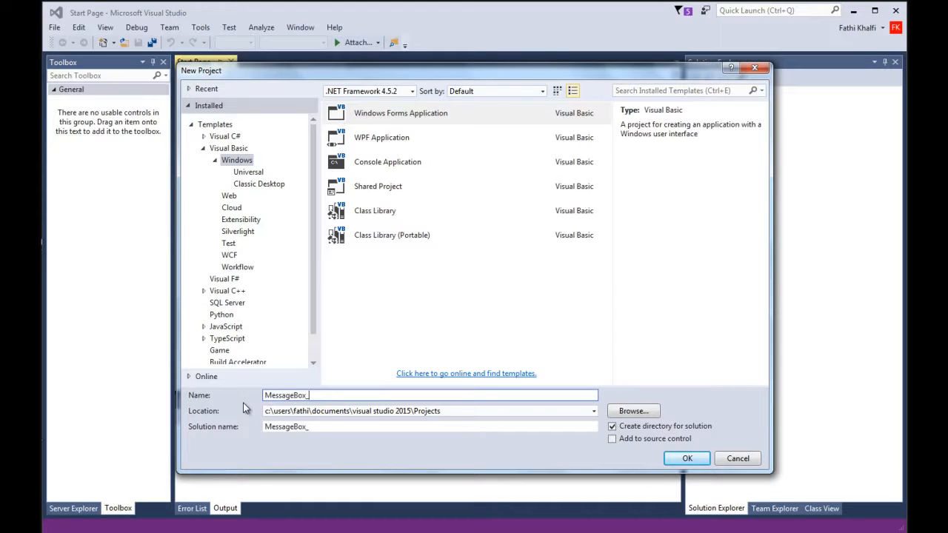
type("Input")
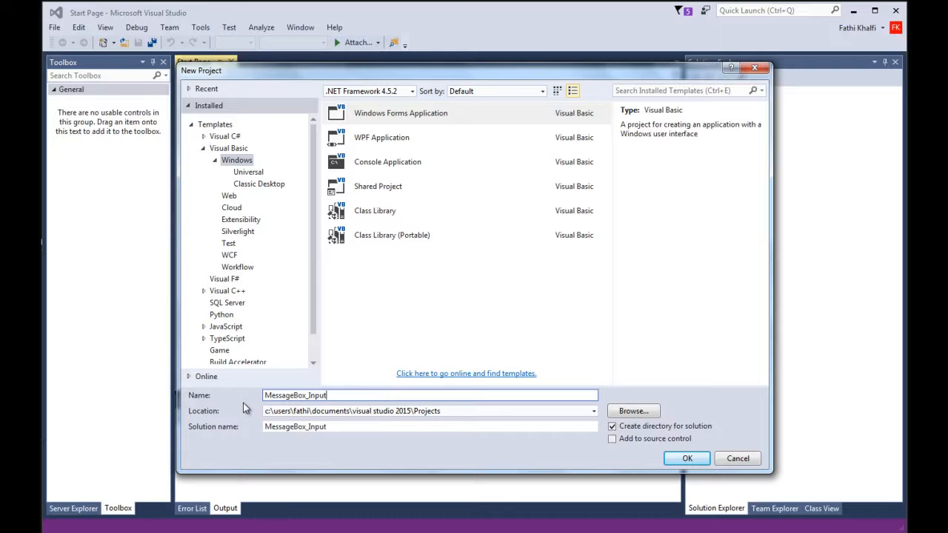
type("Box")
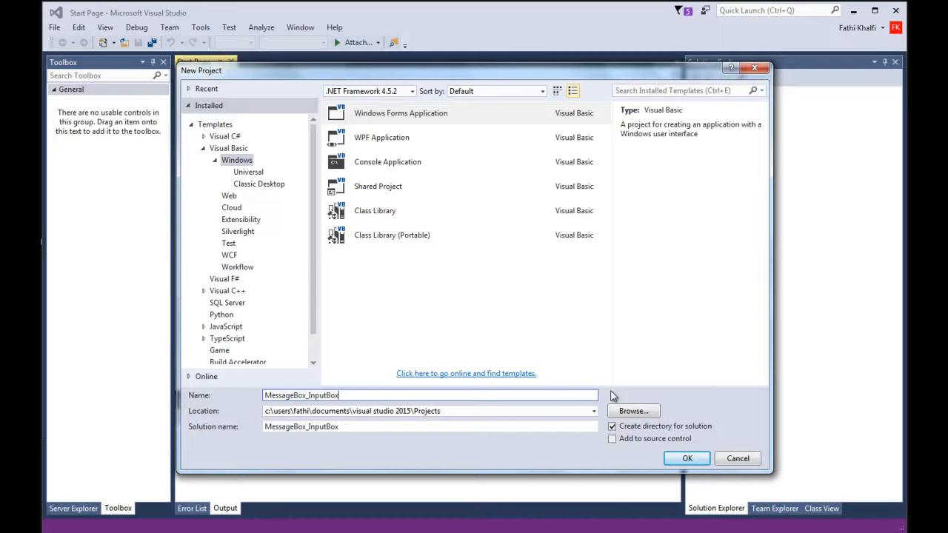
left_click(686, 458)
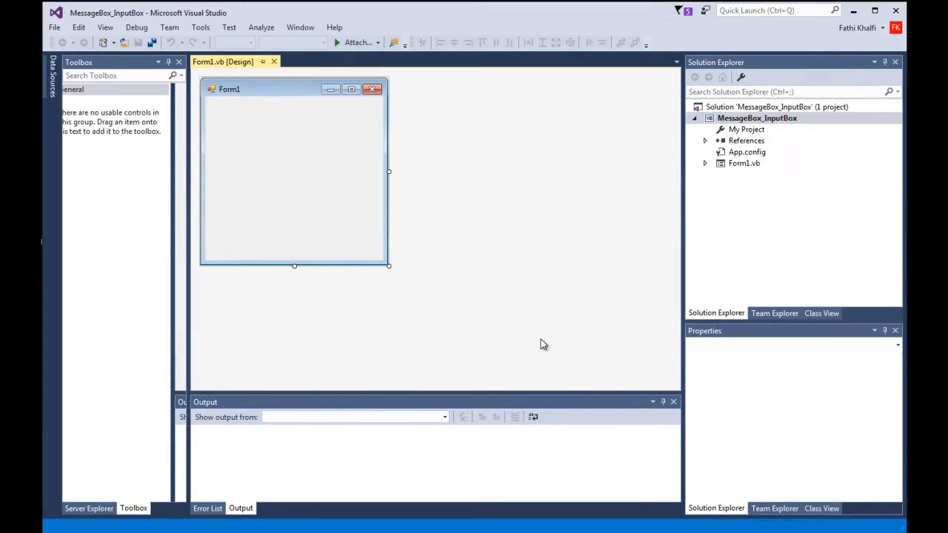
Step: Add two buttons to Form1 and widen the first one
left_click(294, 170)
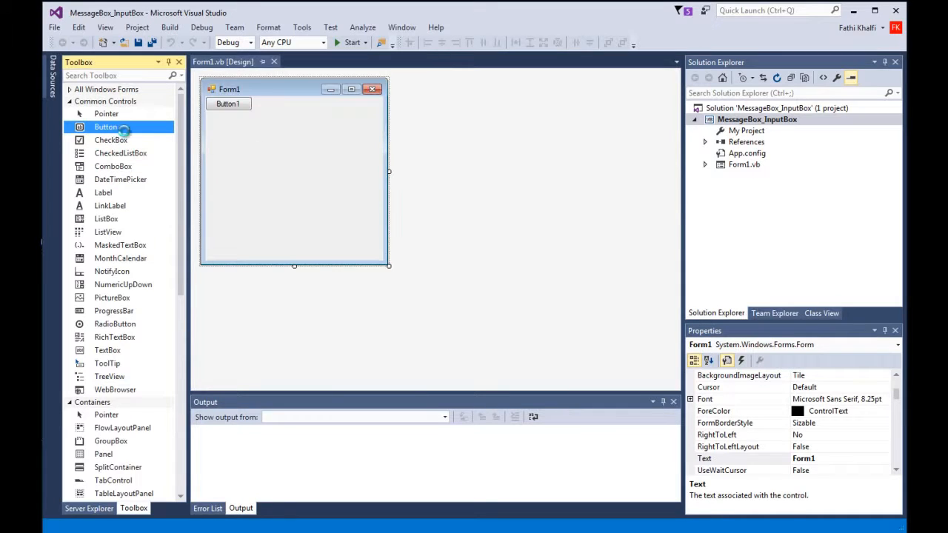
left_click(228, 104)
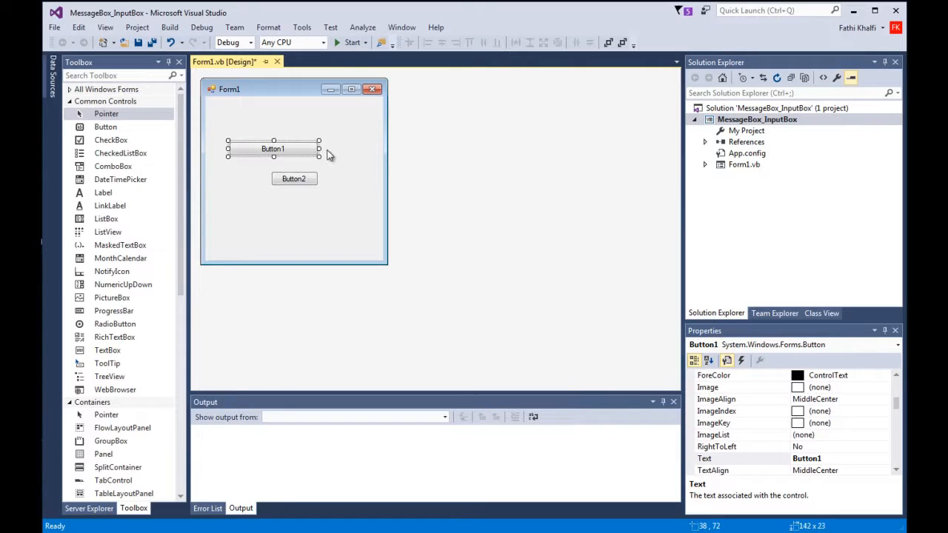
left_click_drag(318, 148, 353, 149)
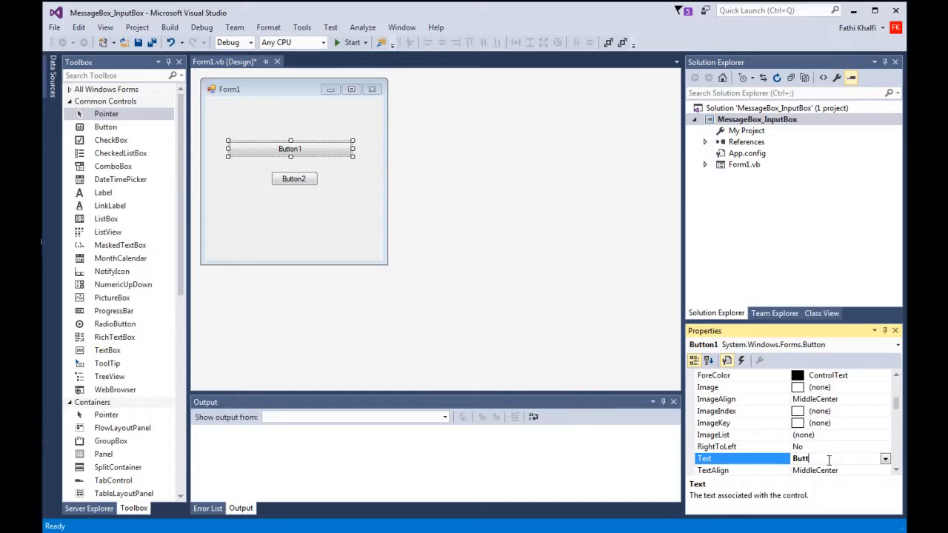
Step: Set the first button's text to 'Click here to display MessageBox' and name it btnMessageBox
type("Cl")
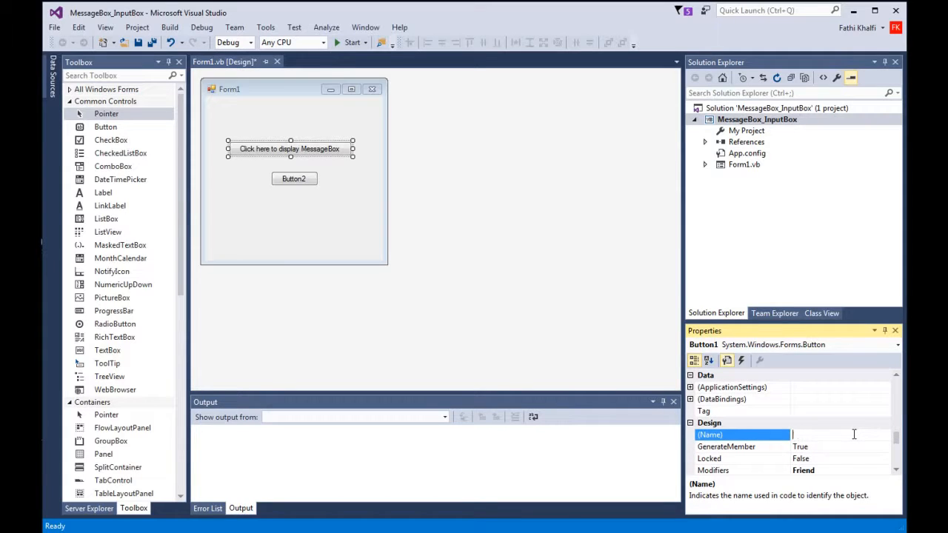
type("btnM")
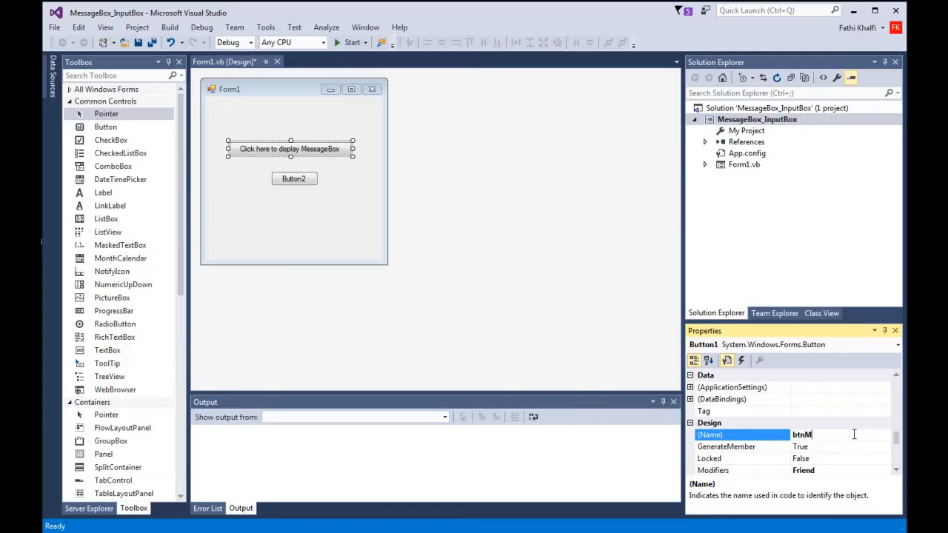
type("essag")
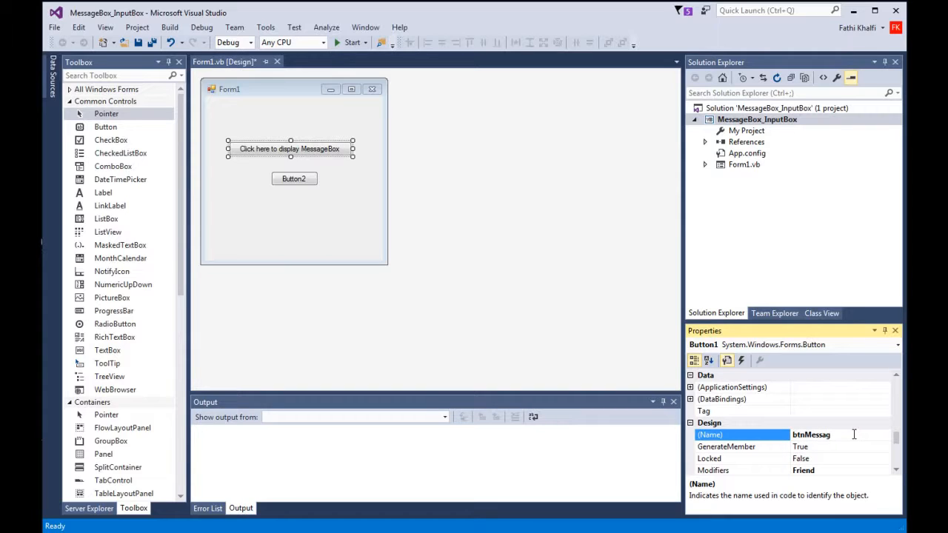
type("Box")
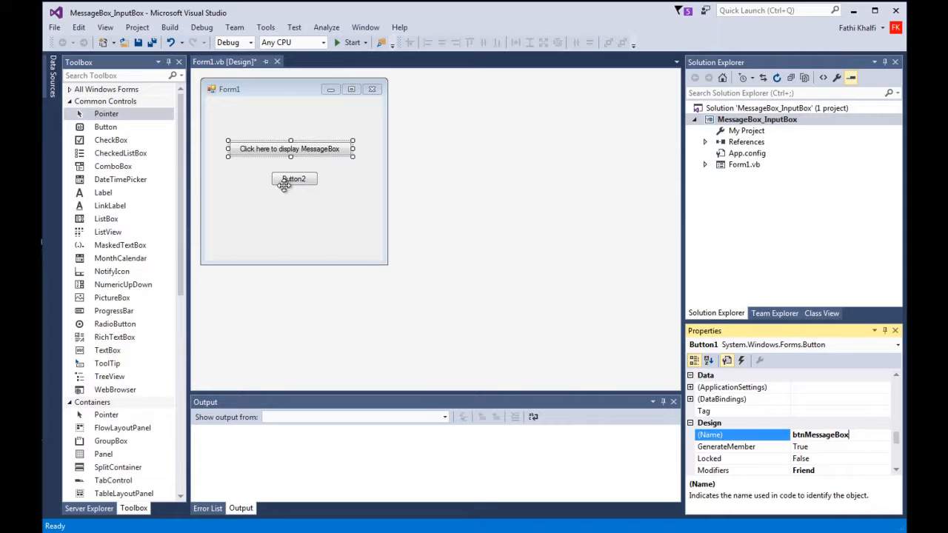
Step: Name Button2 btnInput, set its text to 'Click here to display InputBox', and widen it
left_click(294, 178)
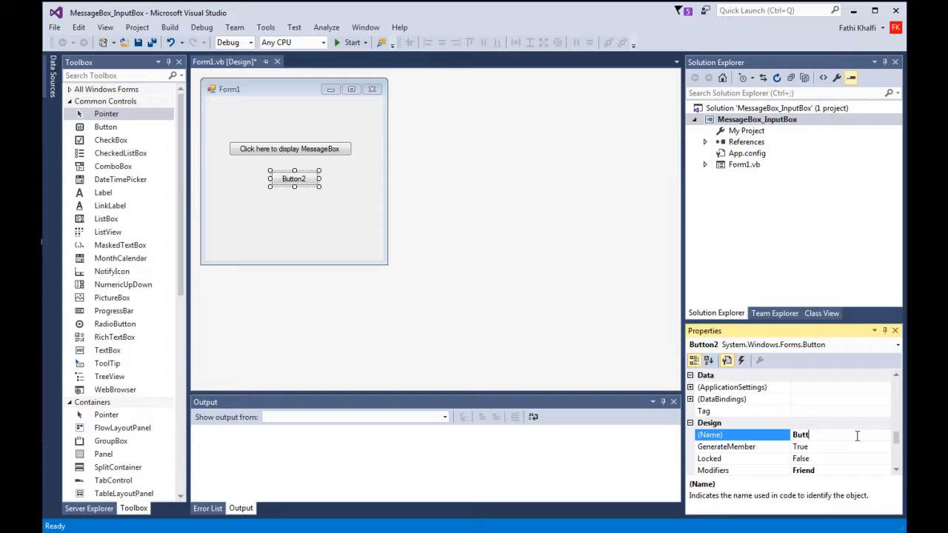
type("btn")
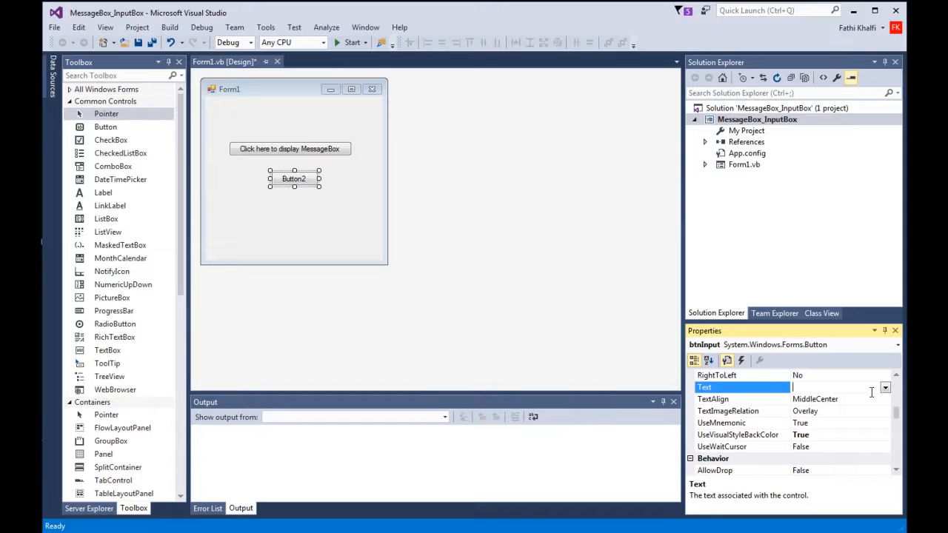
type("Click here to display InputBo")
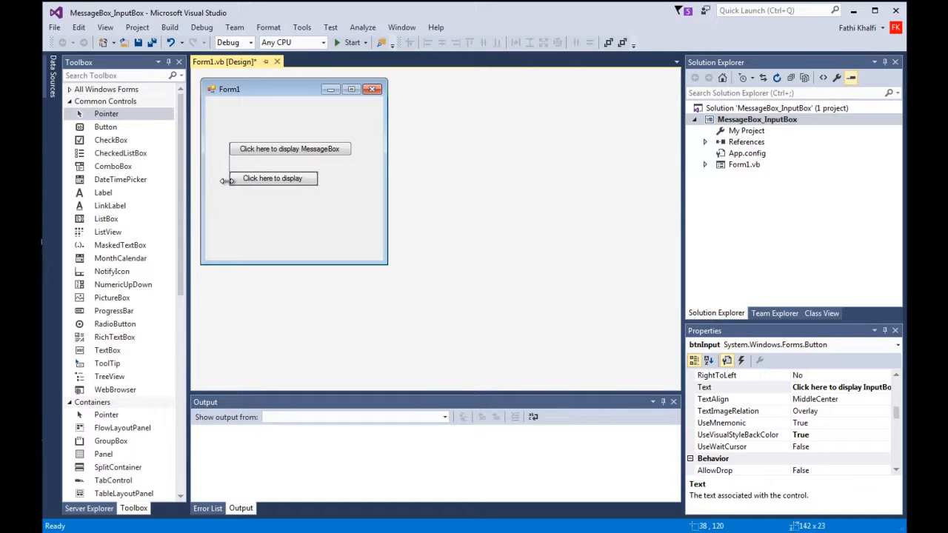
left_click_drag(318, 179, 348, 178)
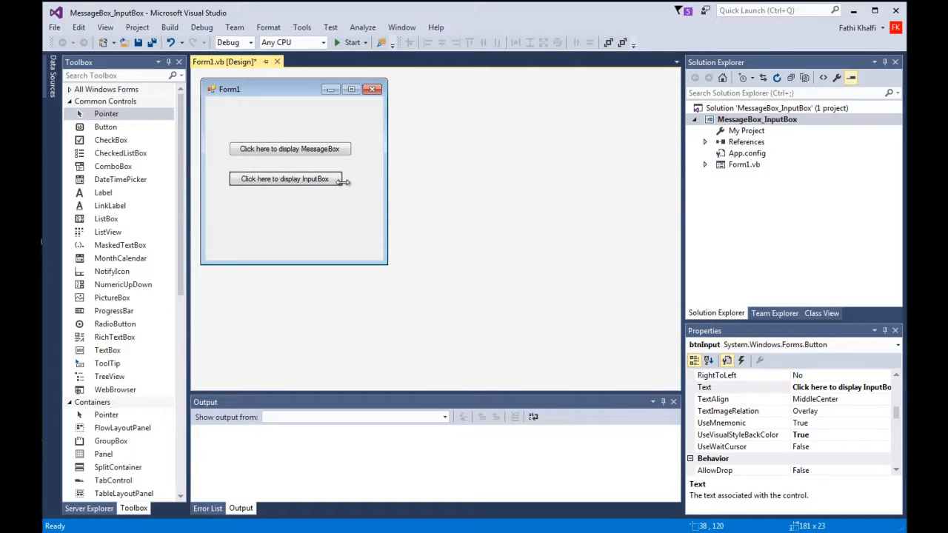
left_click(289, 237)
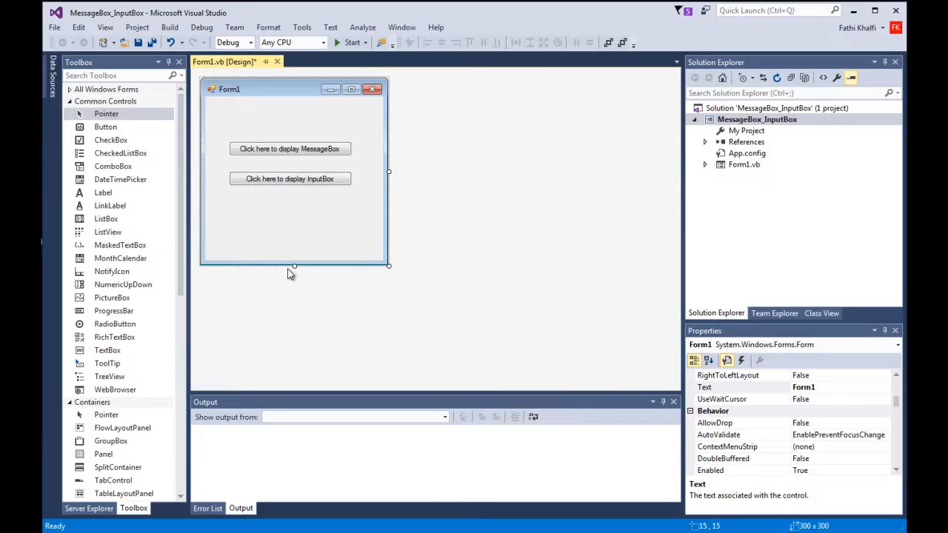
Step: Shorten Form1, select both buttons, and generate their Click event handlers
left_click_drag(294, 265, 295, 213)
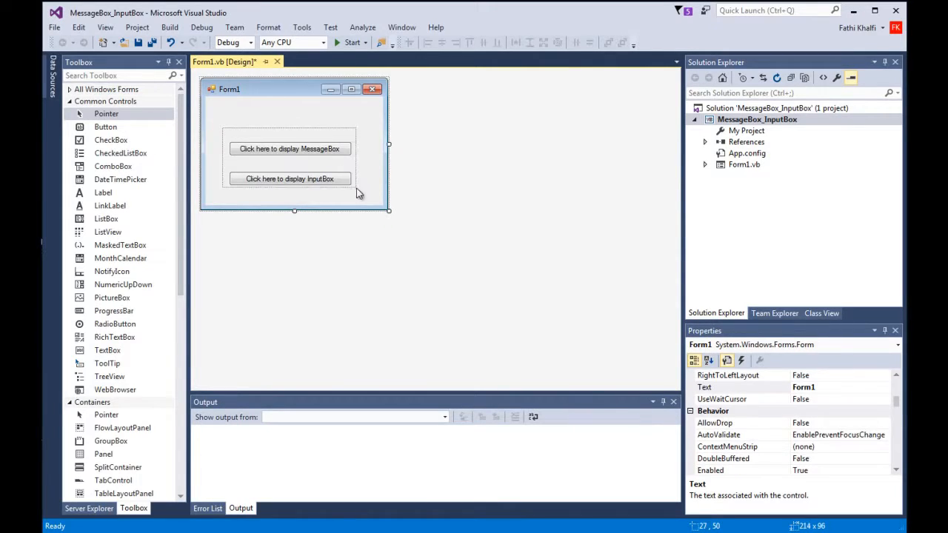
left_click(289, 137)
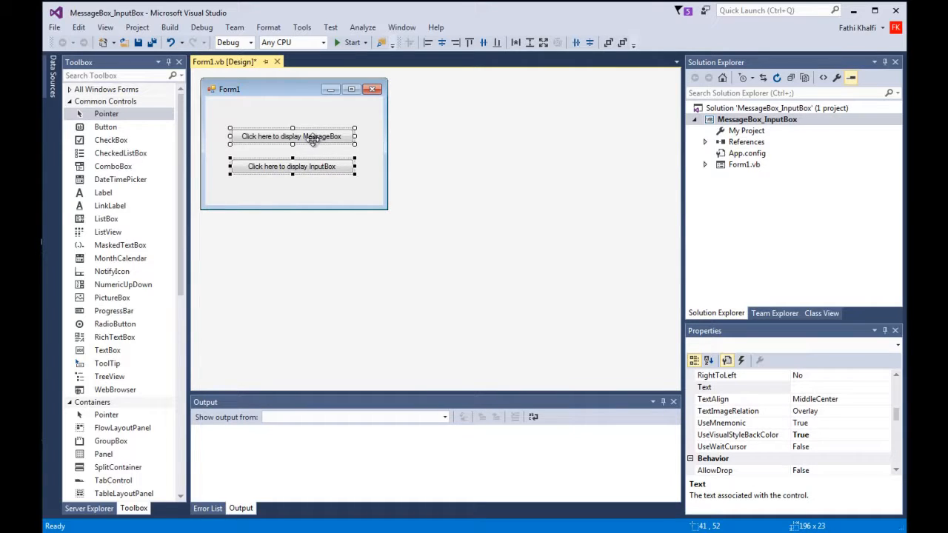
double_click(292, 136)
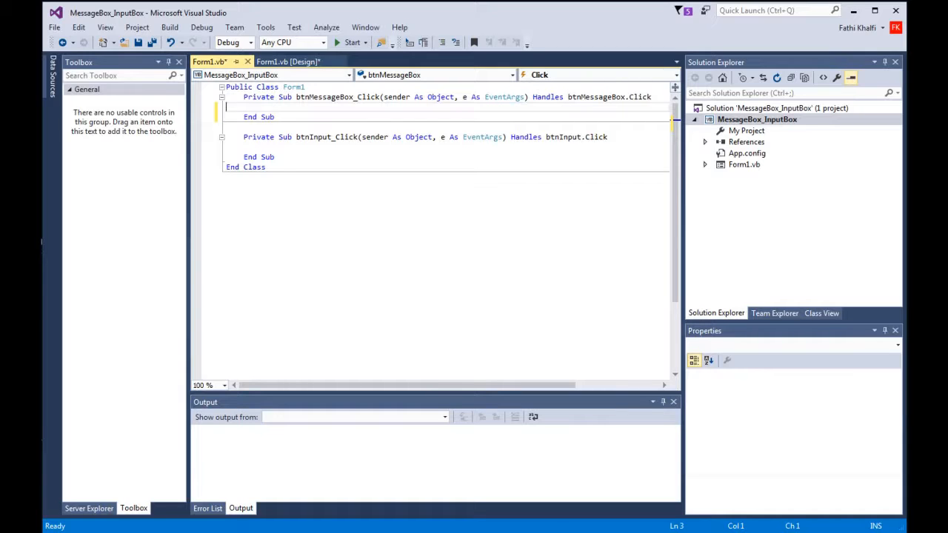
Step: Type MessageBox.Show in btnMessageBox_Click and browse overloads back to the text-only one
type("me")
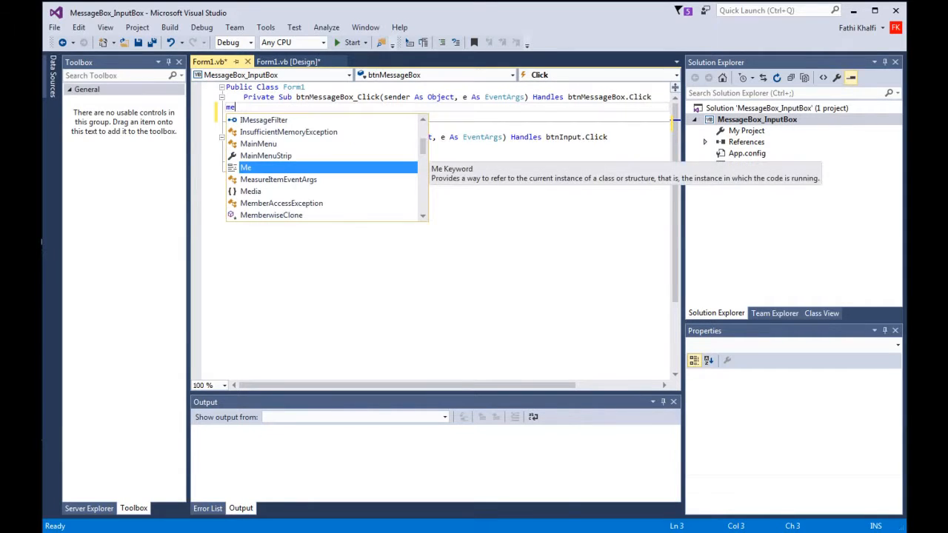
type("ssag")
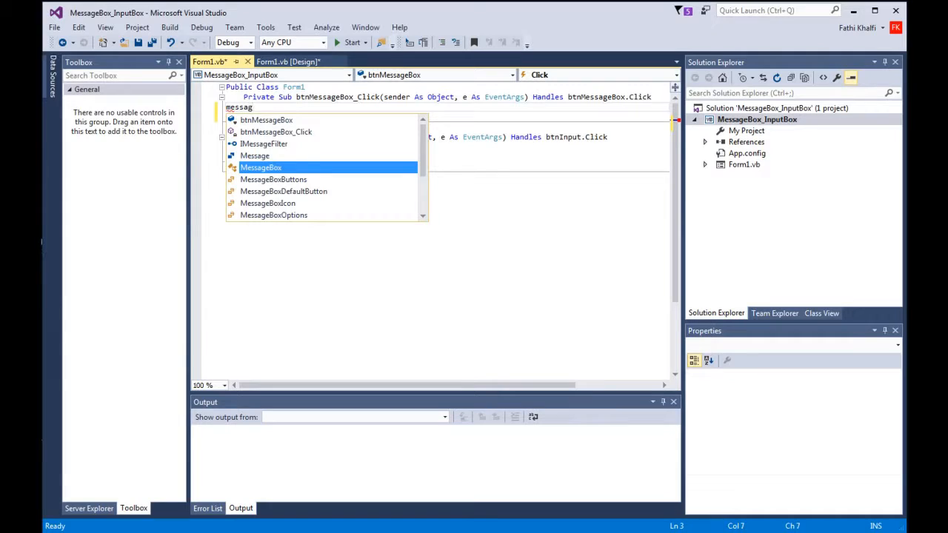
type("box")
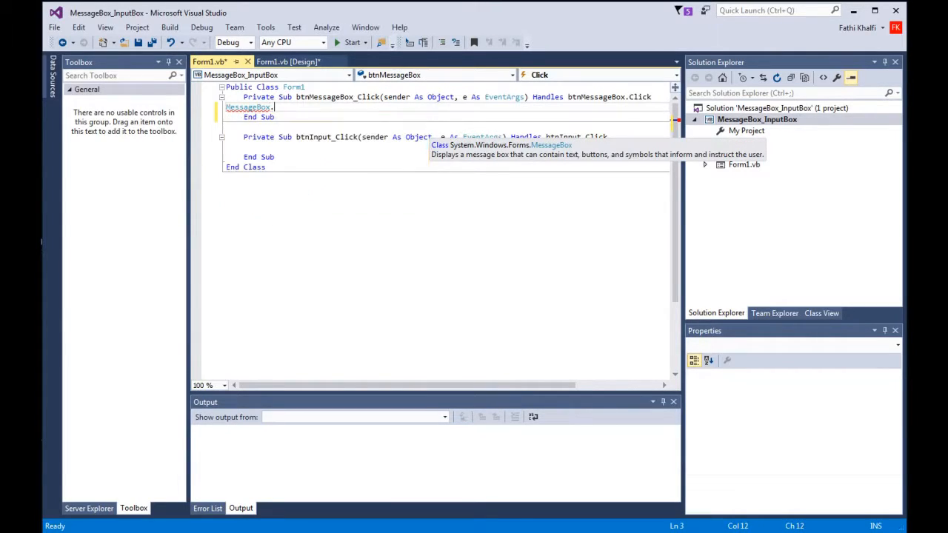
type("sh")
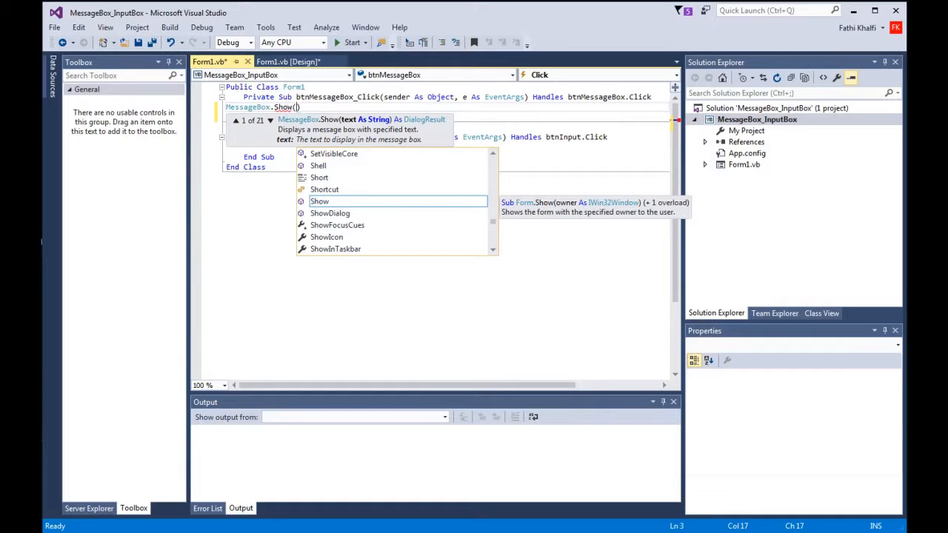
mouse_move(235, 82)
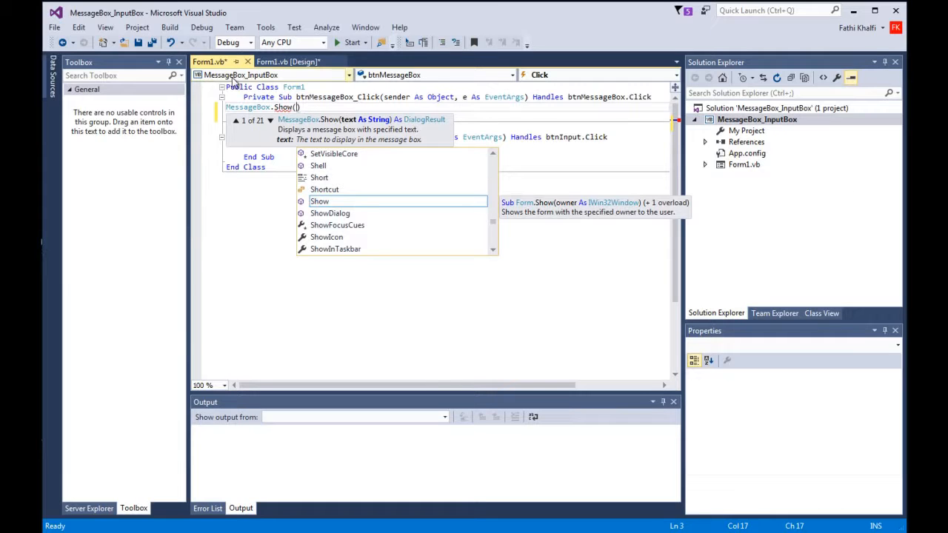
left_click(271, 120)
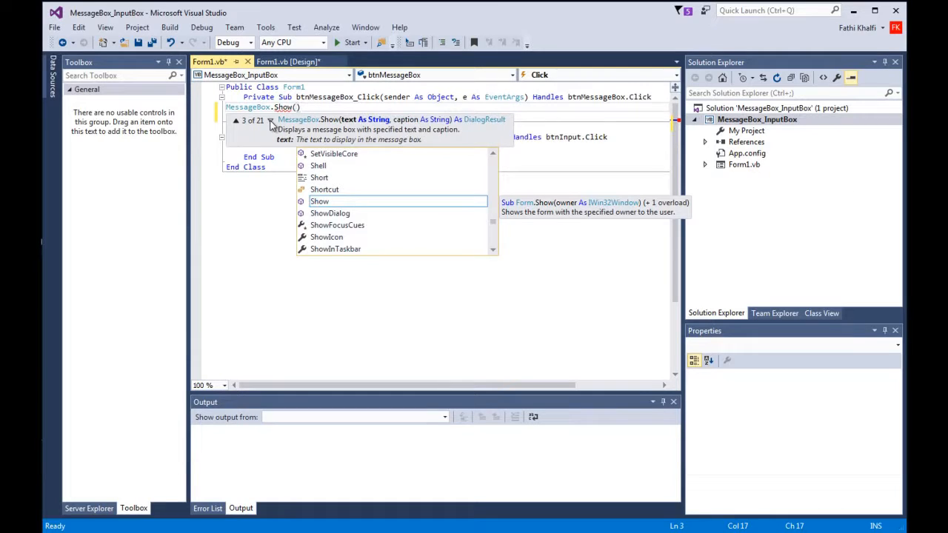
left_click(271, 125)
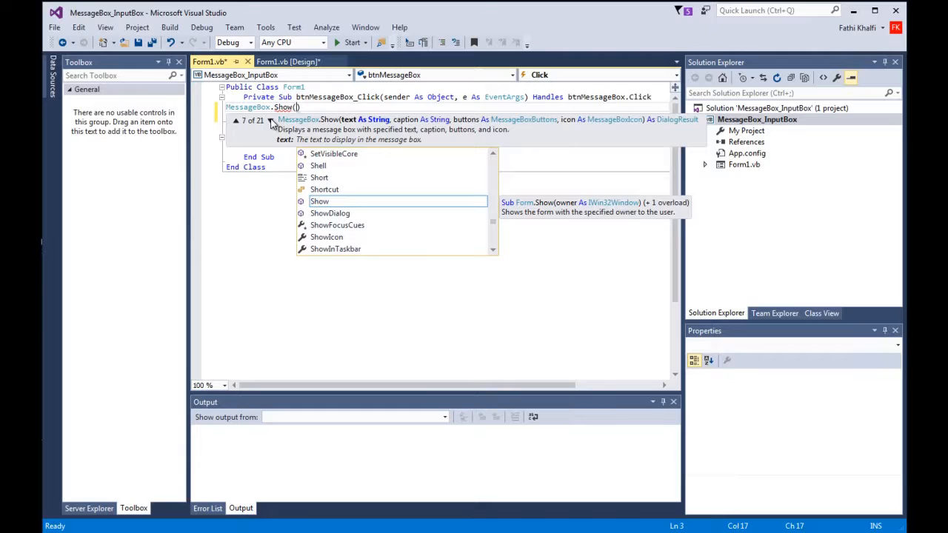
mouse_move(301, 251)
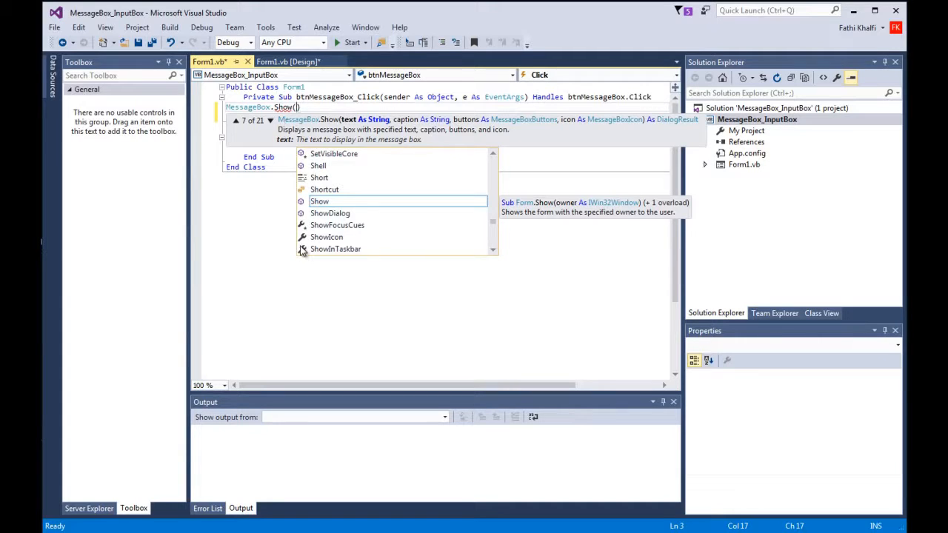
mouse_move(270, 180)
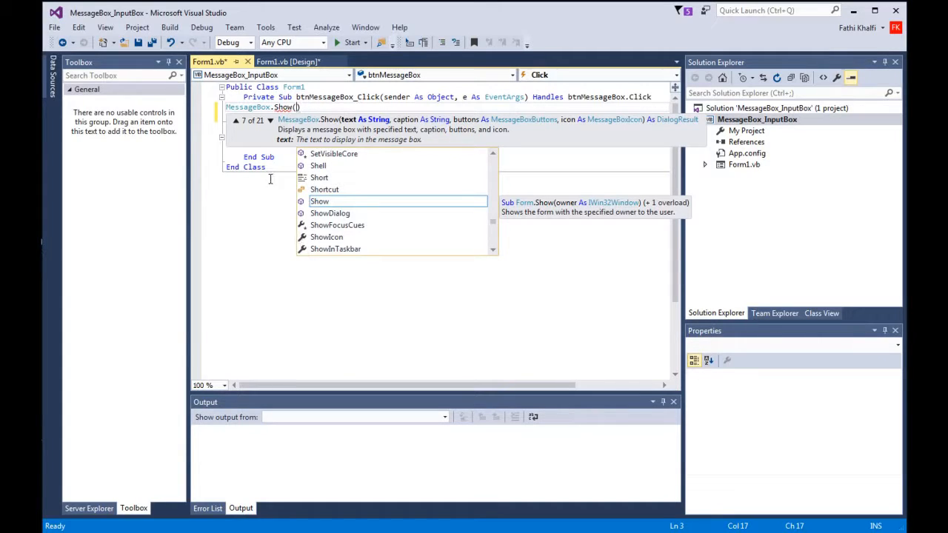
left_click(236, 120)
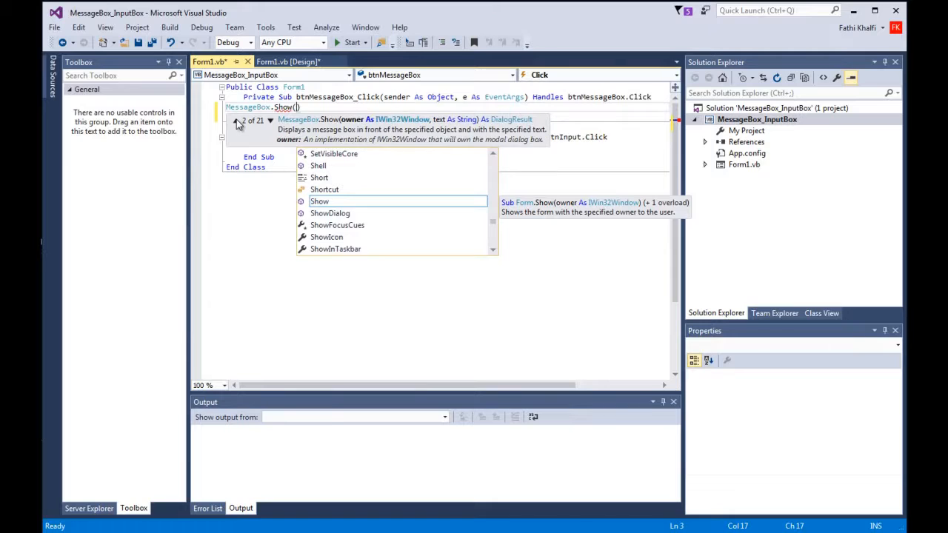
left_click(235, 121)
type("\"")
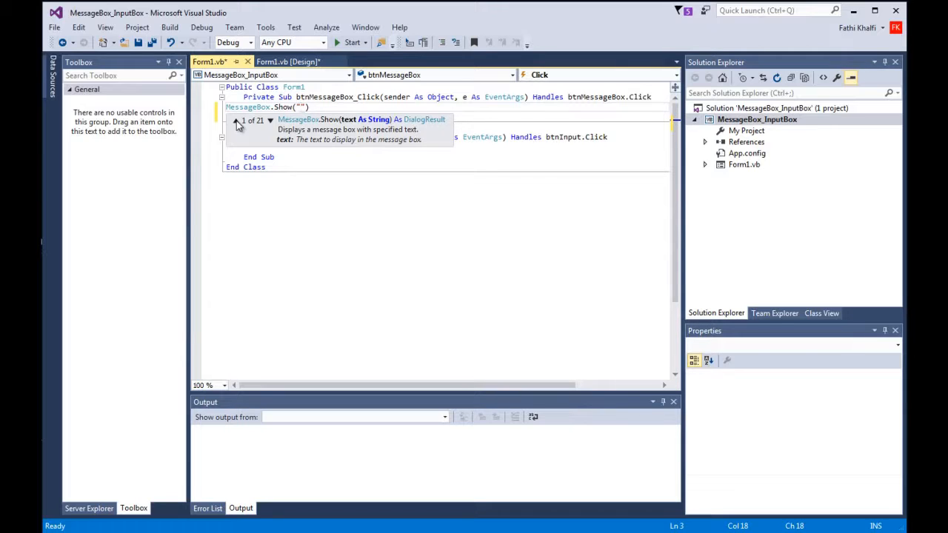
Step: Enter the message text 'Welcome to Visual Basic Tutorials'
type("Welcome to V")
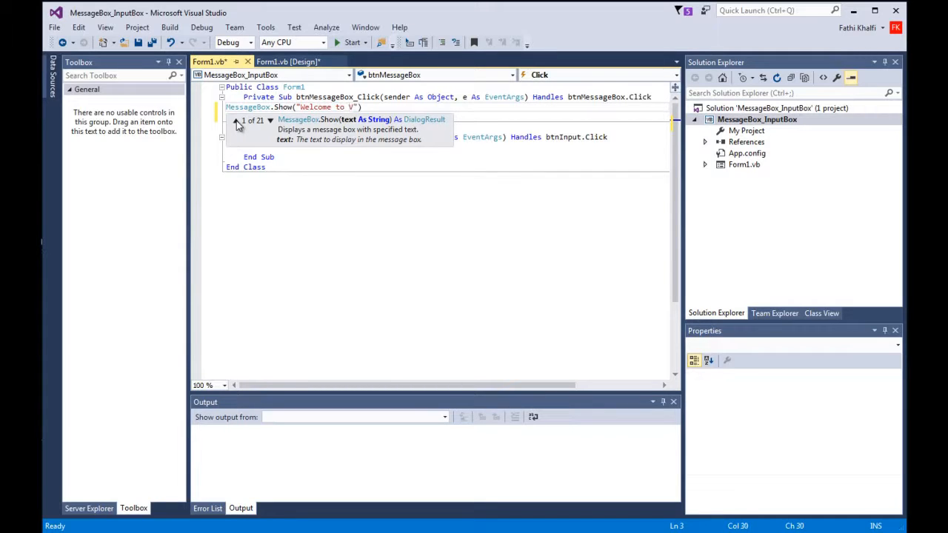
type("isual Basic")
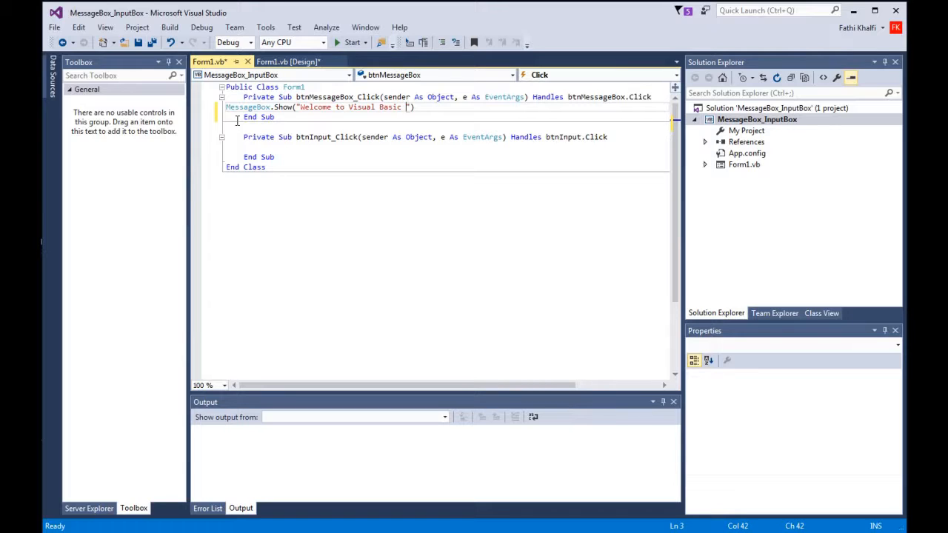
type("Tutoria")
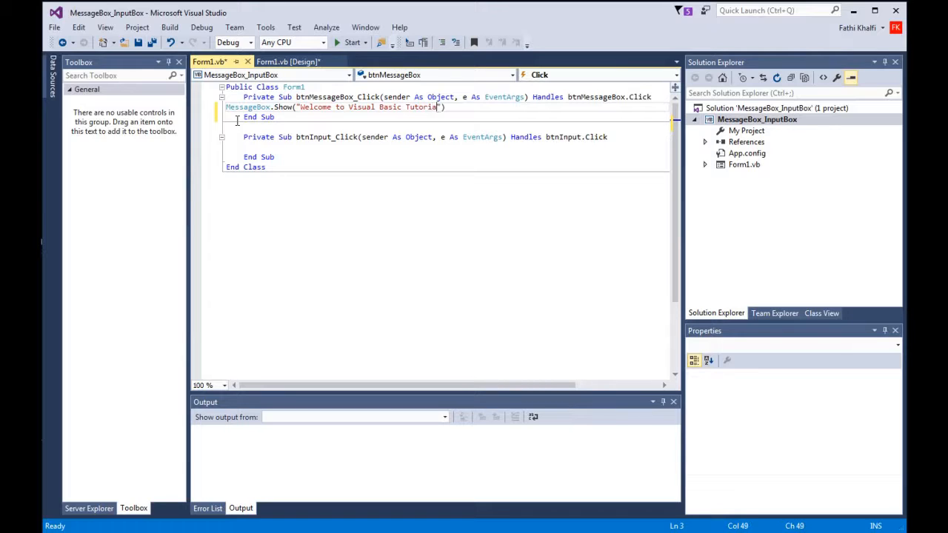
type("ls")
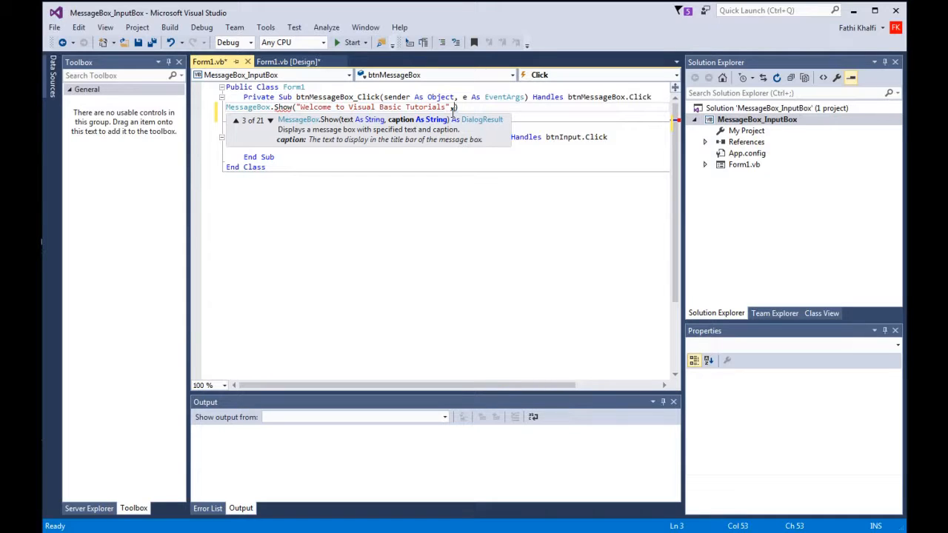
Step: Add the caption 'VB.Net Tutorials' and begin the buttons and icon arguments
type(")")
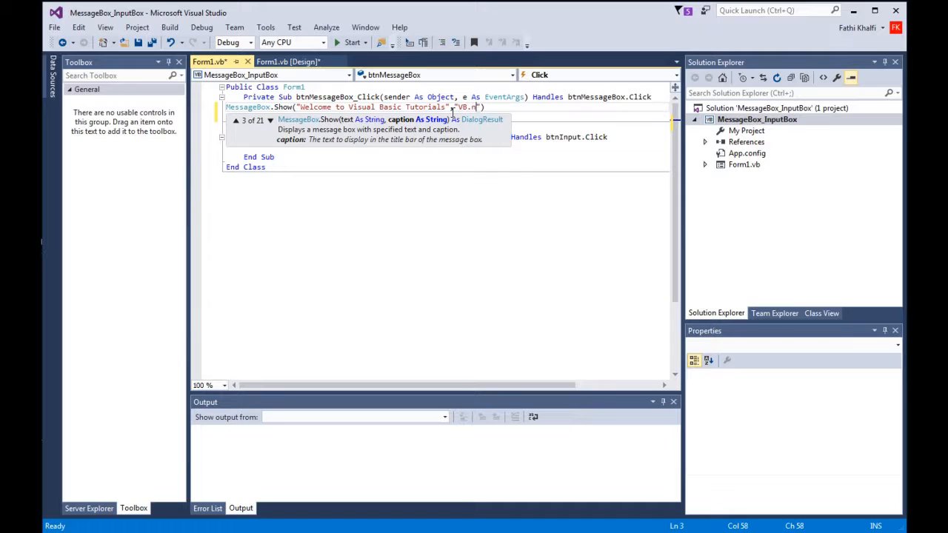
type("et Tutorials")
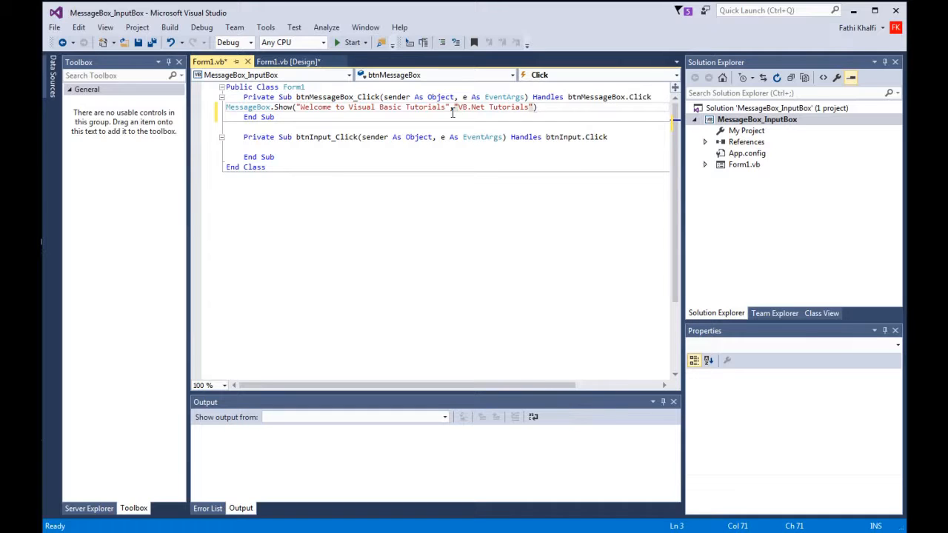
type(",")
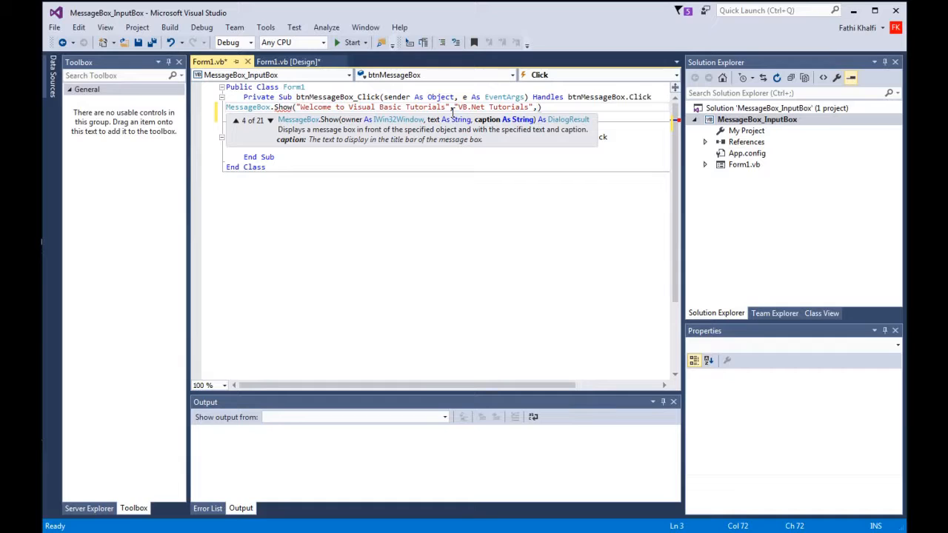
type(",")
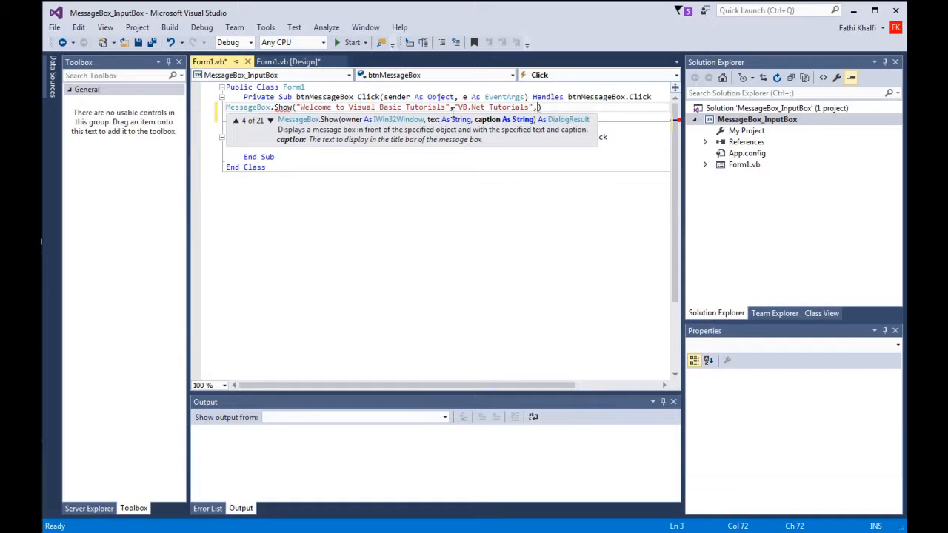
type(",")
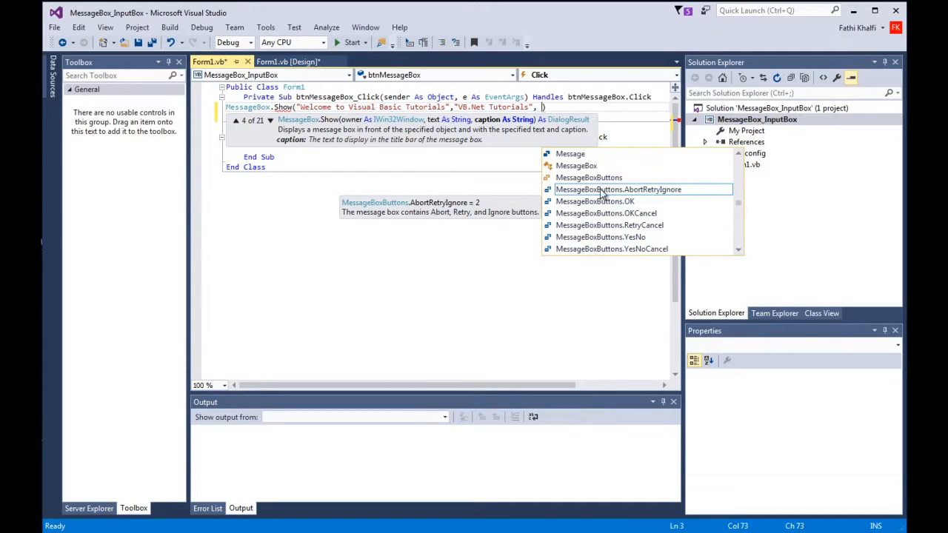
mouse_move(639, 200)
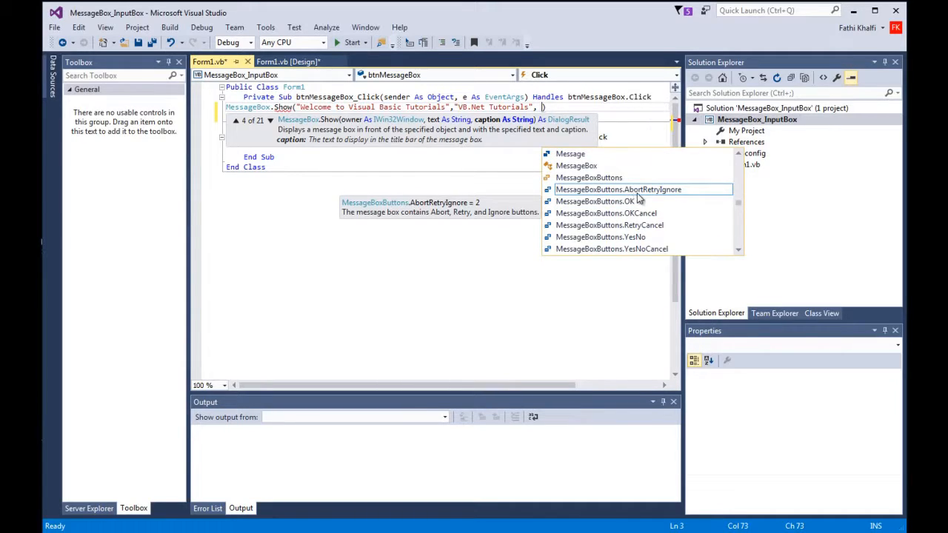
mouse_move(608, 209)
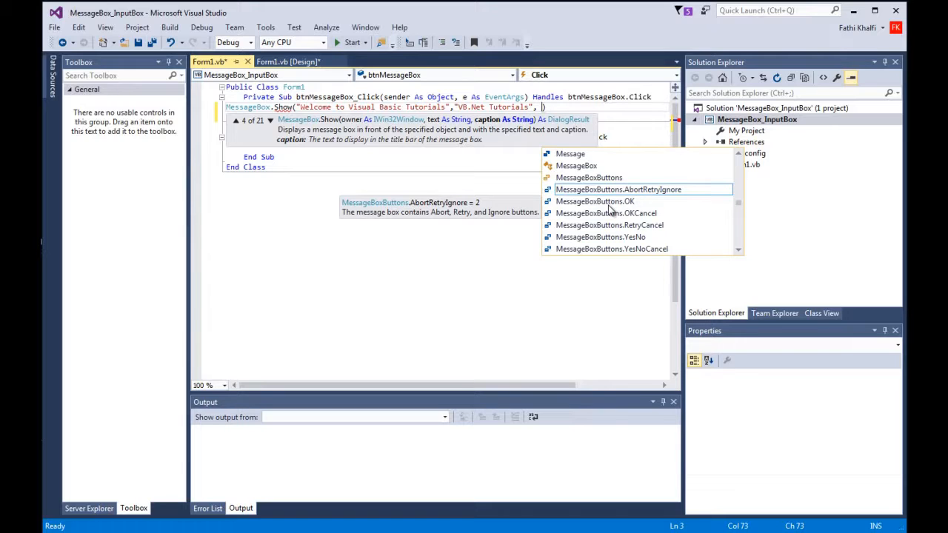
mouse_move(622, 210)
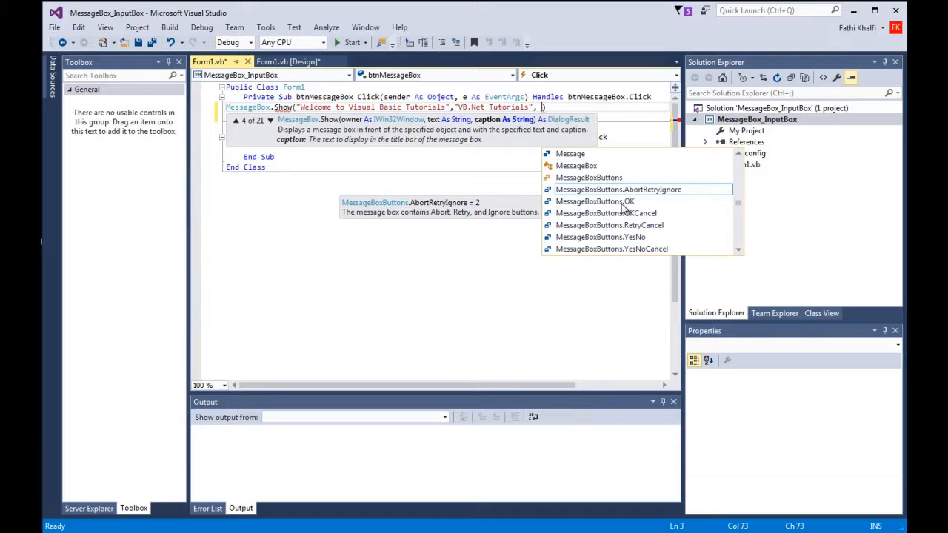
mouse_move(612, 244)
type("MessageBoxButtons.YesNo, ")
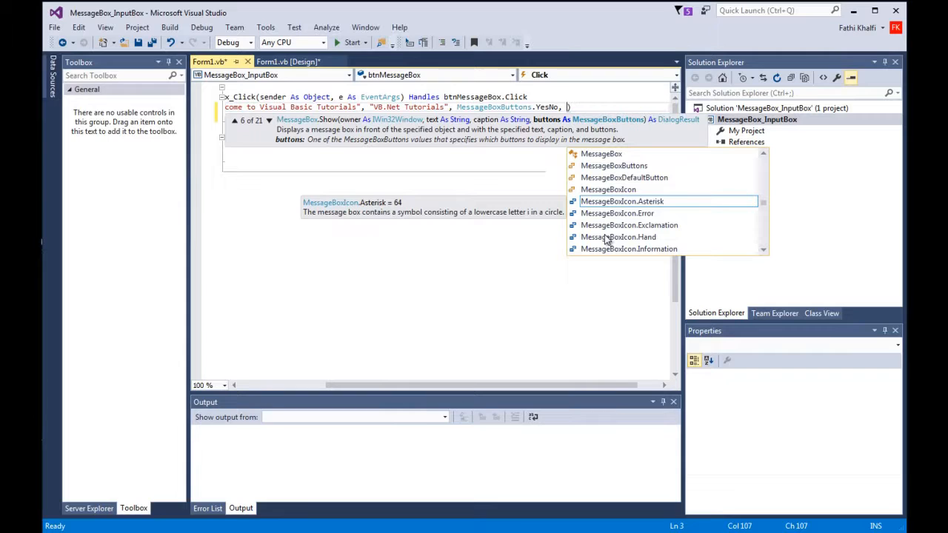
mouse_move(604, 254)
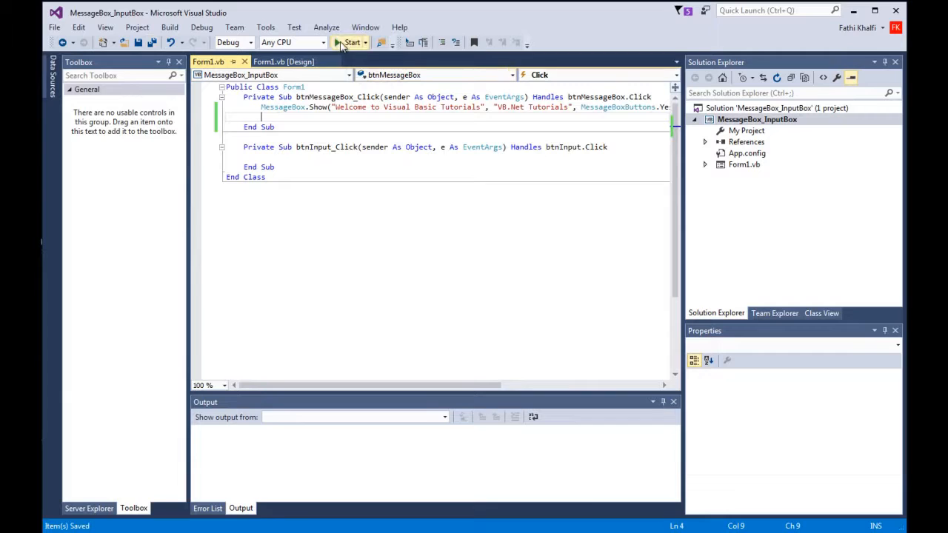
Step: Run the app, show the Yes/No information message box, then close Form1
left_click(349, 42)
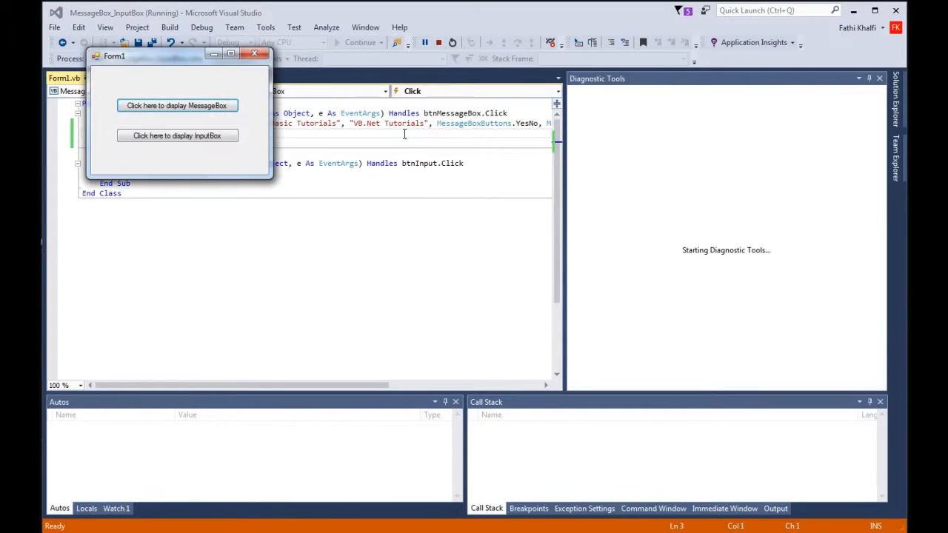
left_click_drag(177, 56, 666, 109)
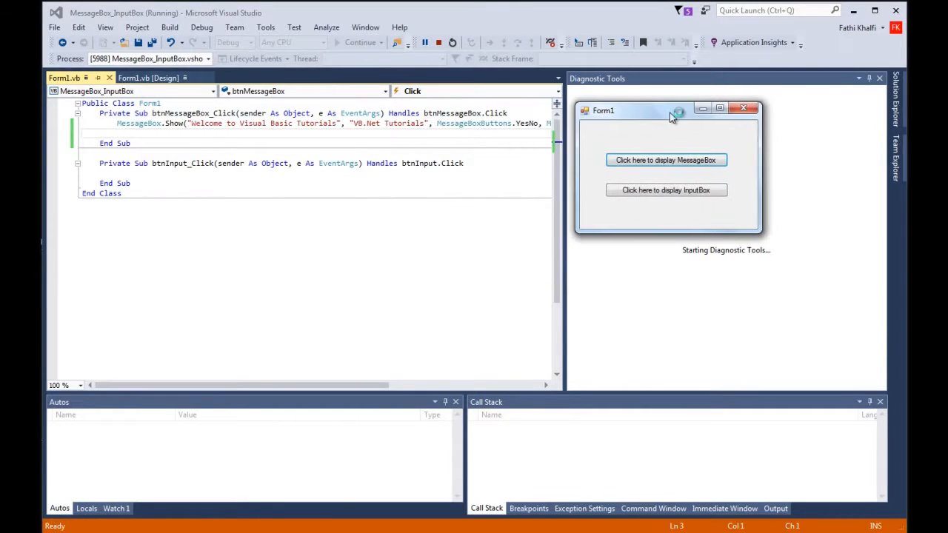
left_click(665, 160)
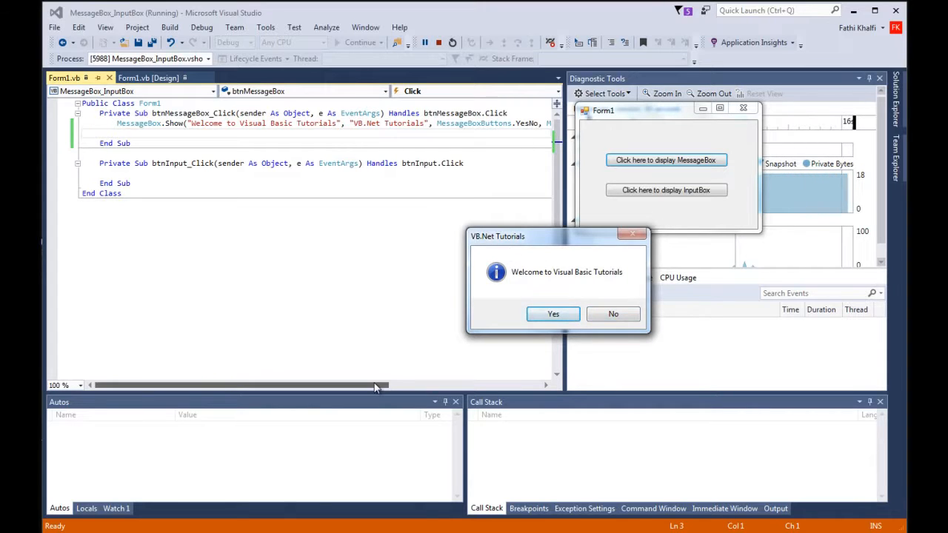
left_click(553, 313)
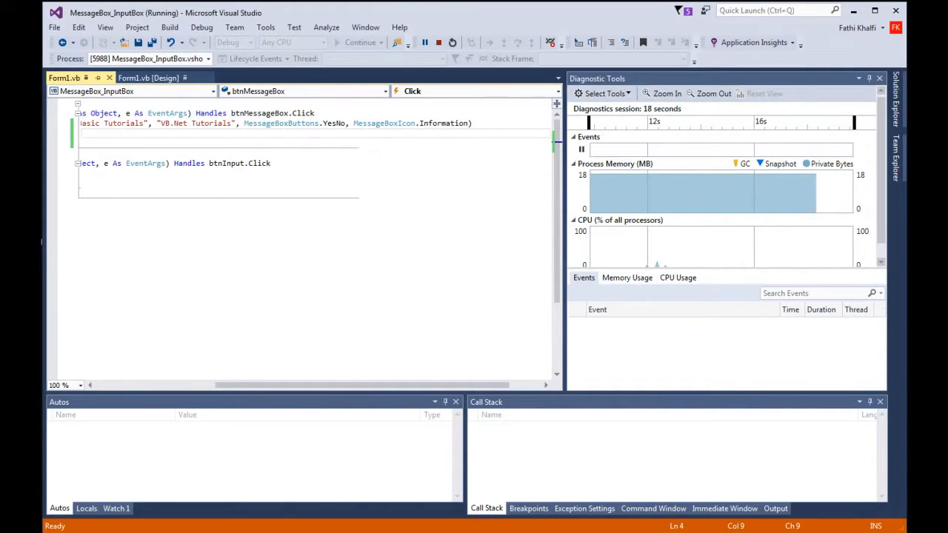
left_click(665, 159)
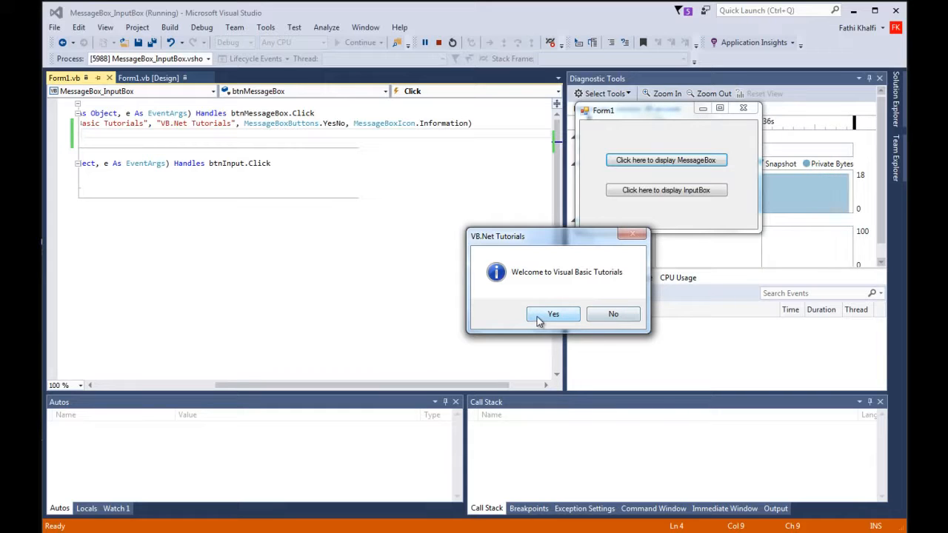
mouse_move(598, 311)
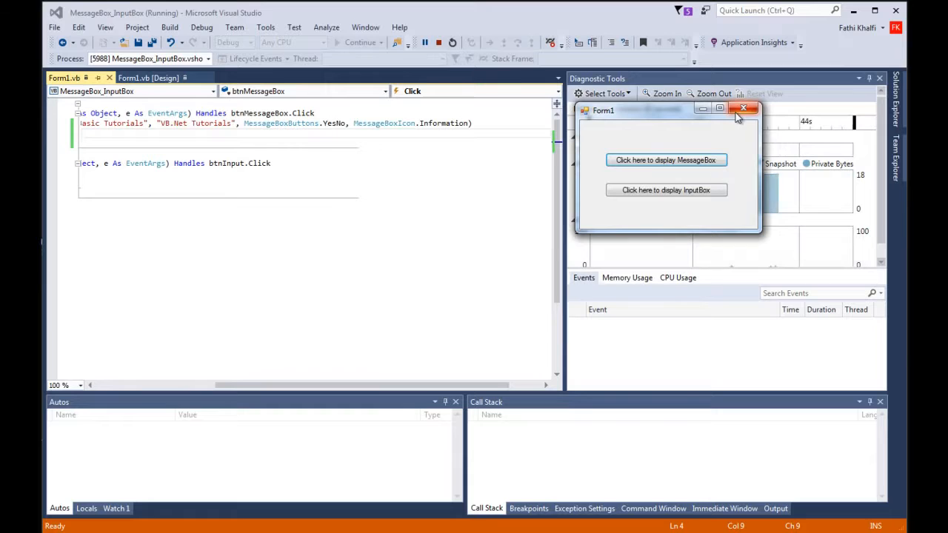
left_click(744, 108)
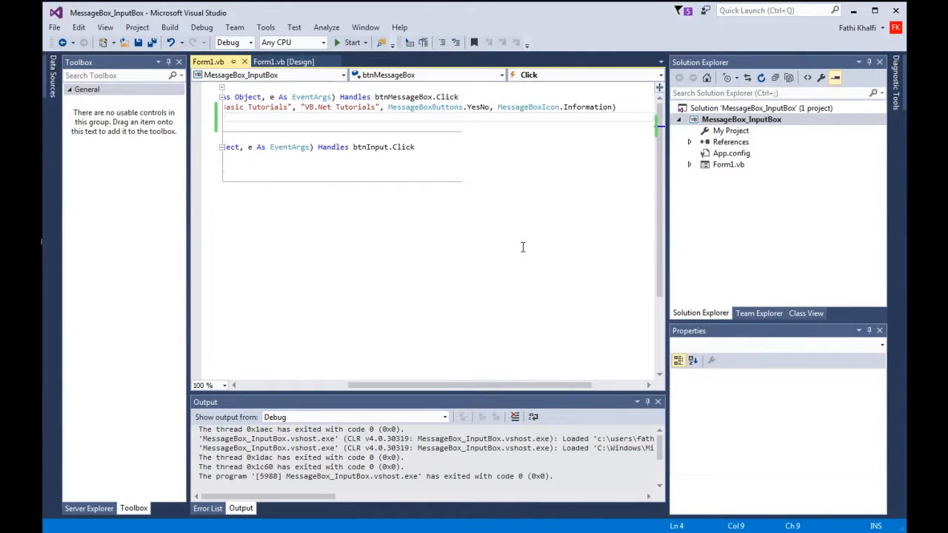
Step: Declare 'Dim studentId As String = Nothing' in btnInput_Click
scroll("left", 3)
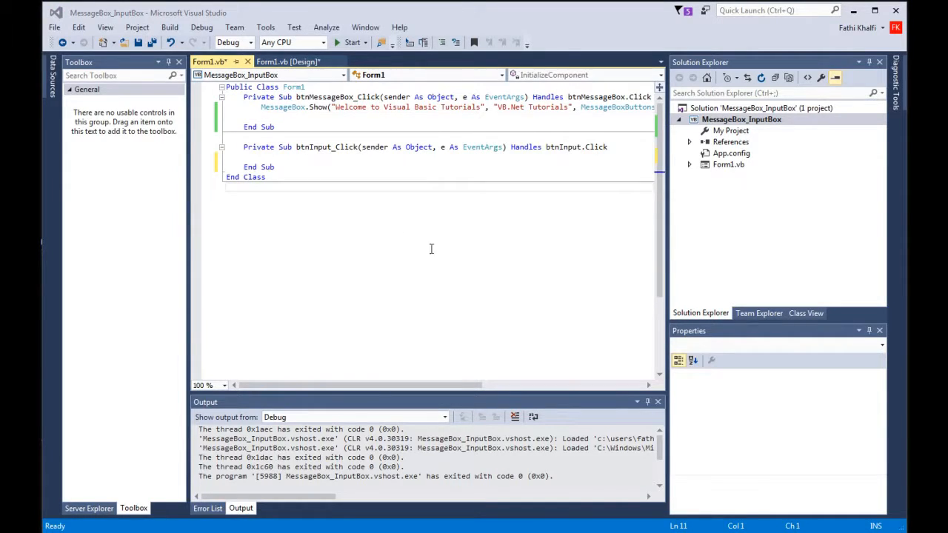
left_click(429, 147)
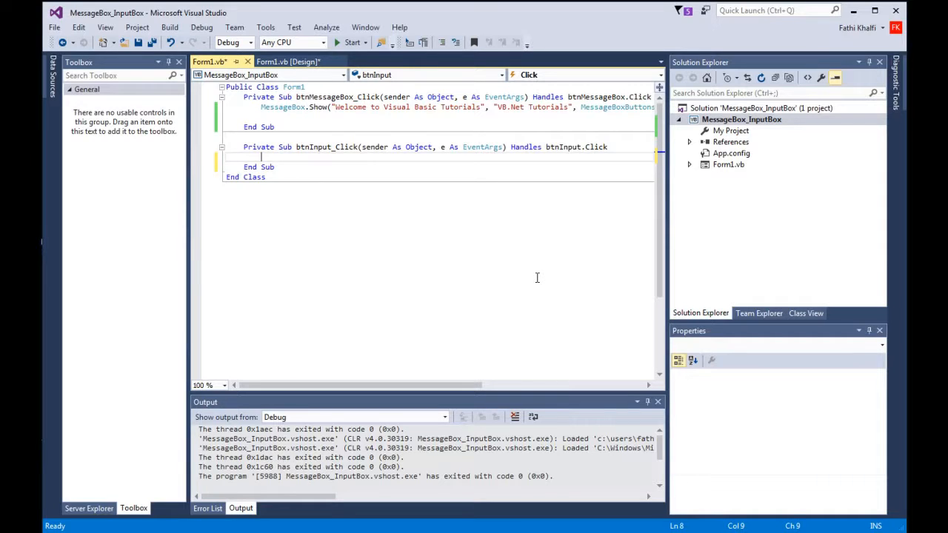
type("Dim")
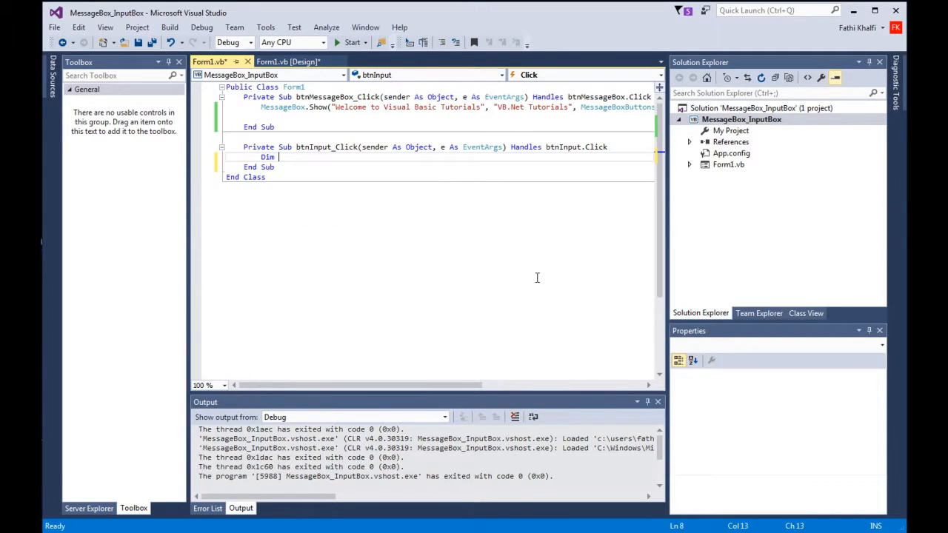
type("stude")
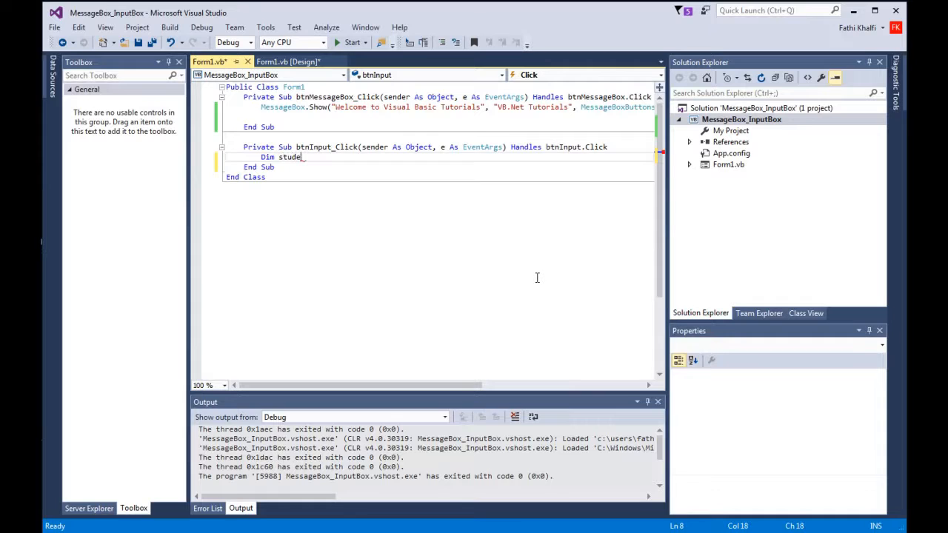
type("ntId")
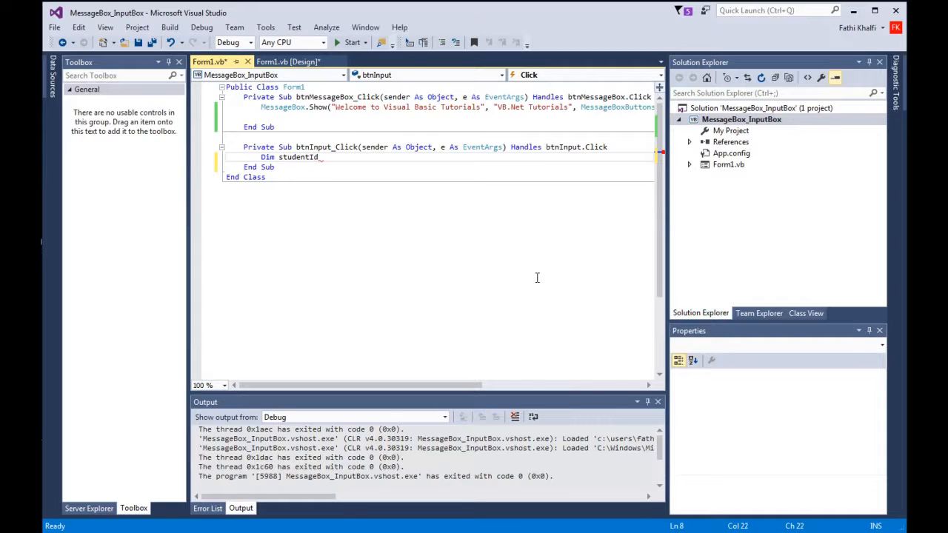
type("As")
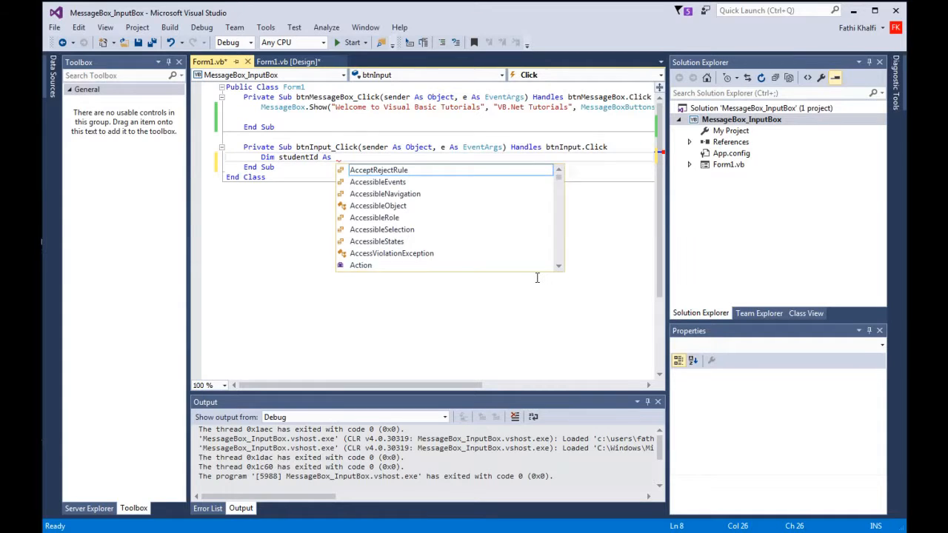
type("string")
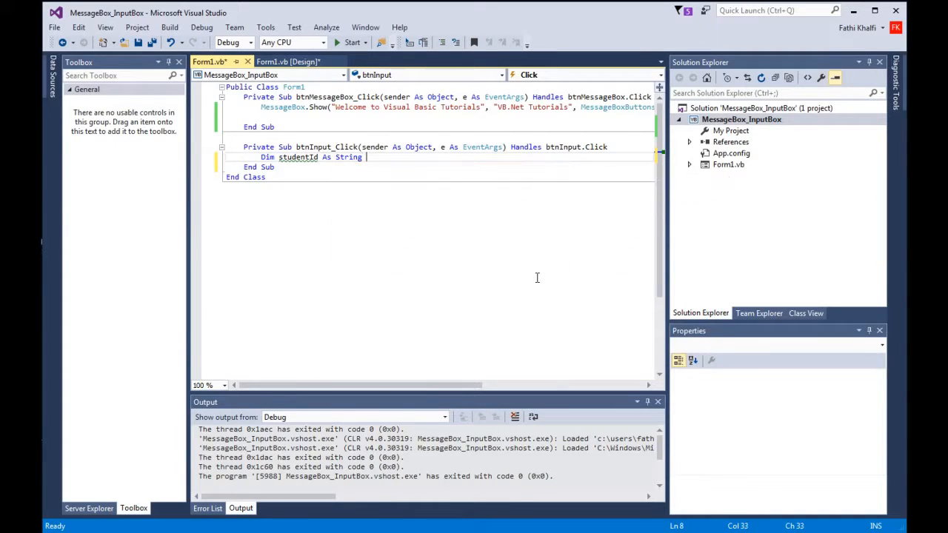
type("= Nothing")
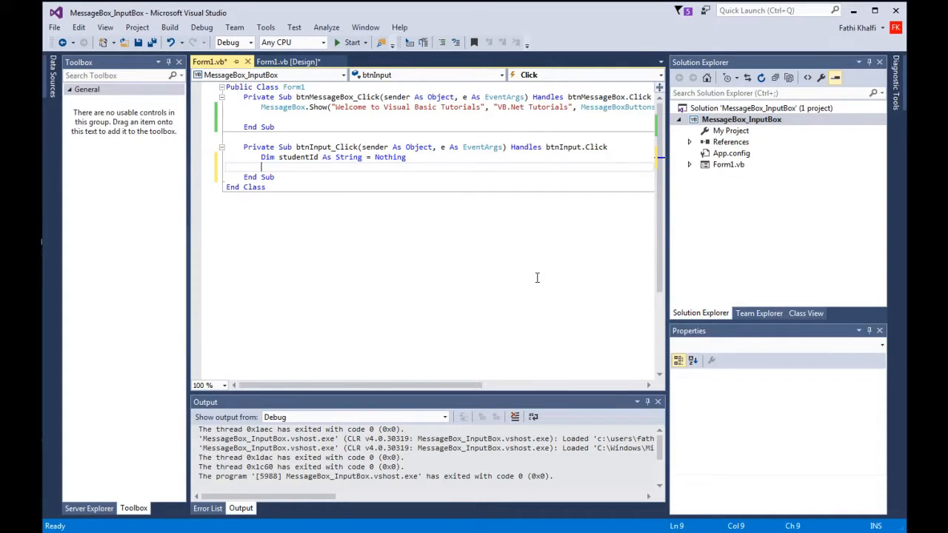
Step: On a new line, begin assigning studentId from InputBox
type("input")
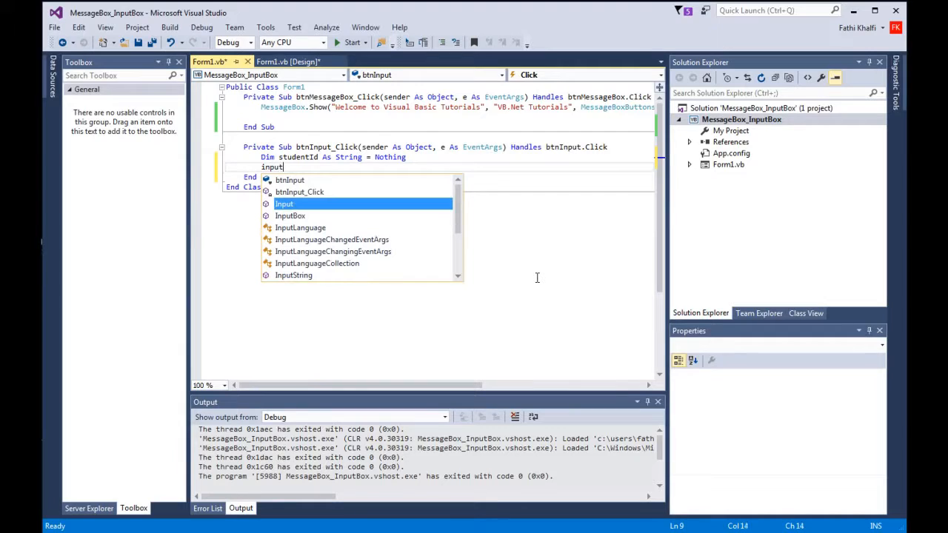
type("box")
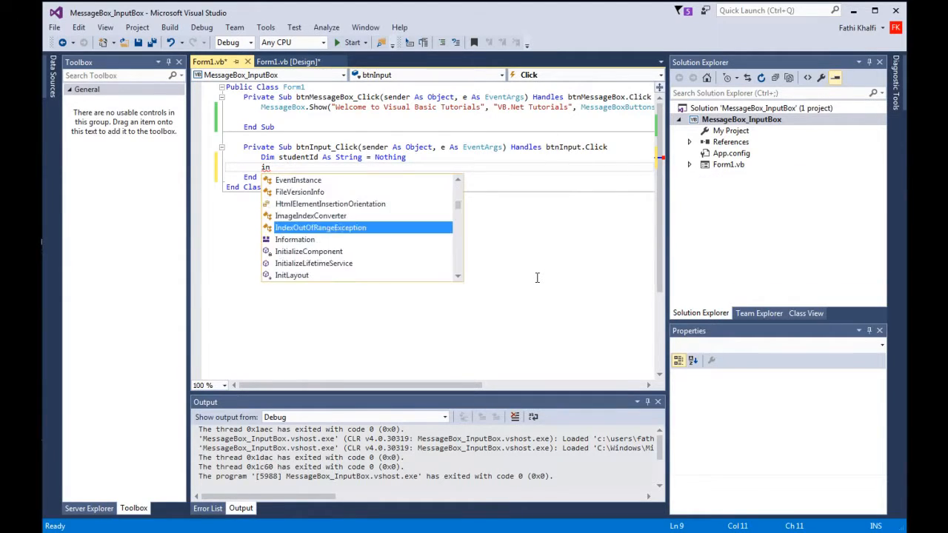
type("s")
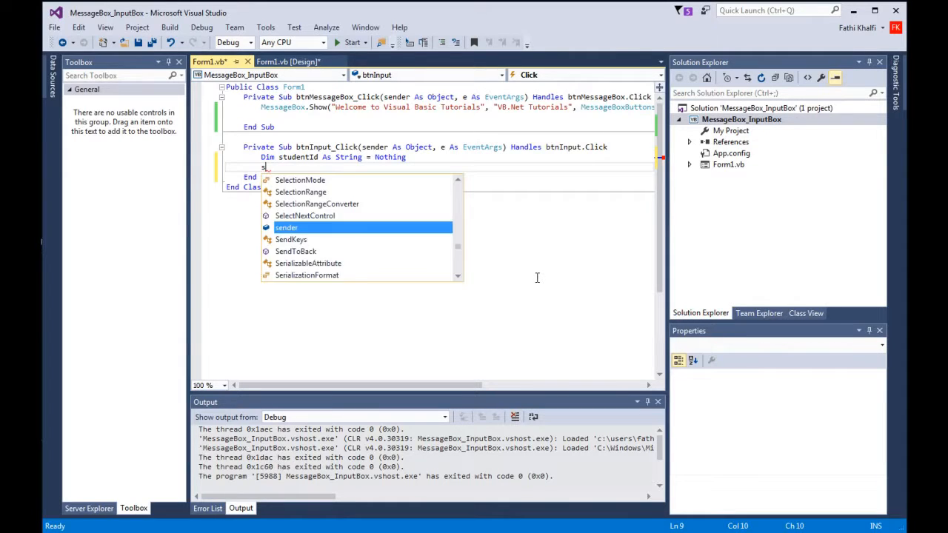
type("studentId")
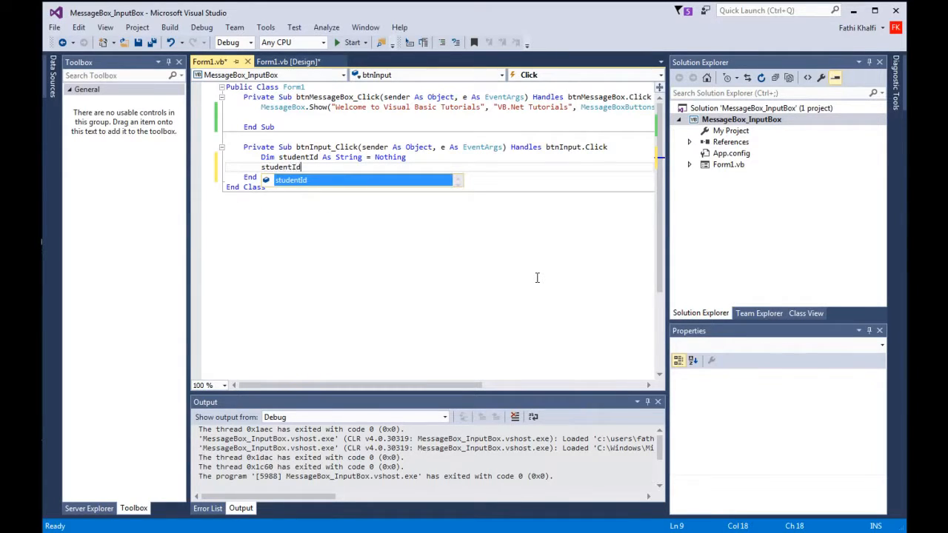
type("=")
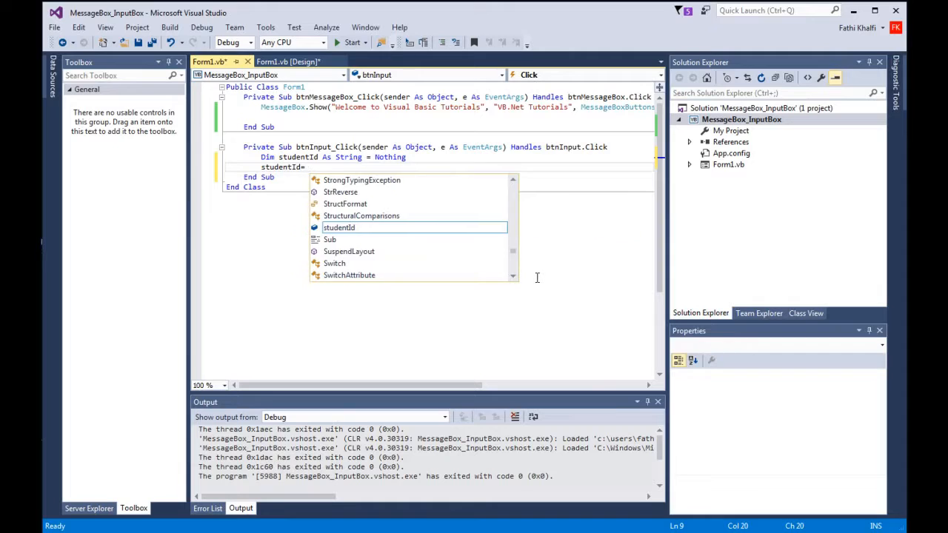
type("input")
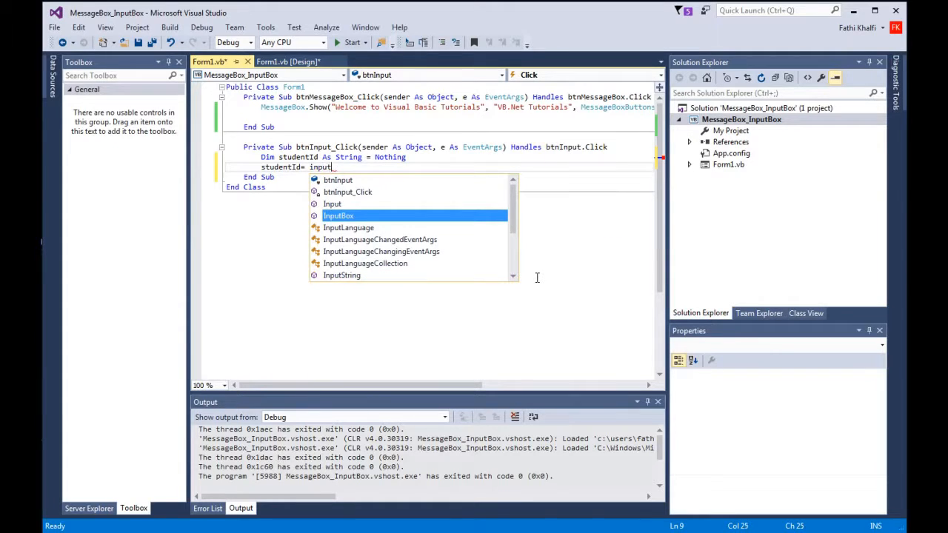
Step: Pass InputBox the prompt 'Please enter your student Id', title 'School Login box', two empty arguments
type("box")
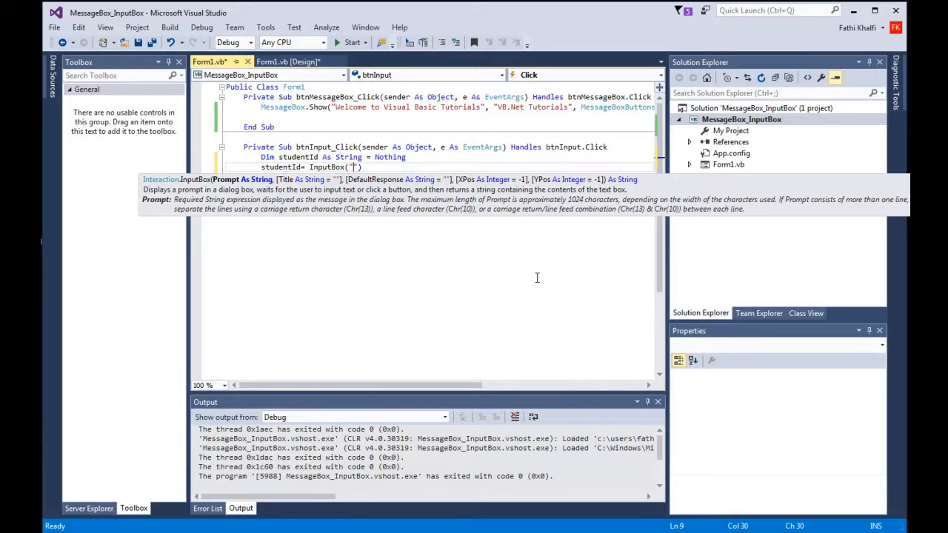
type("Please enter y")
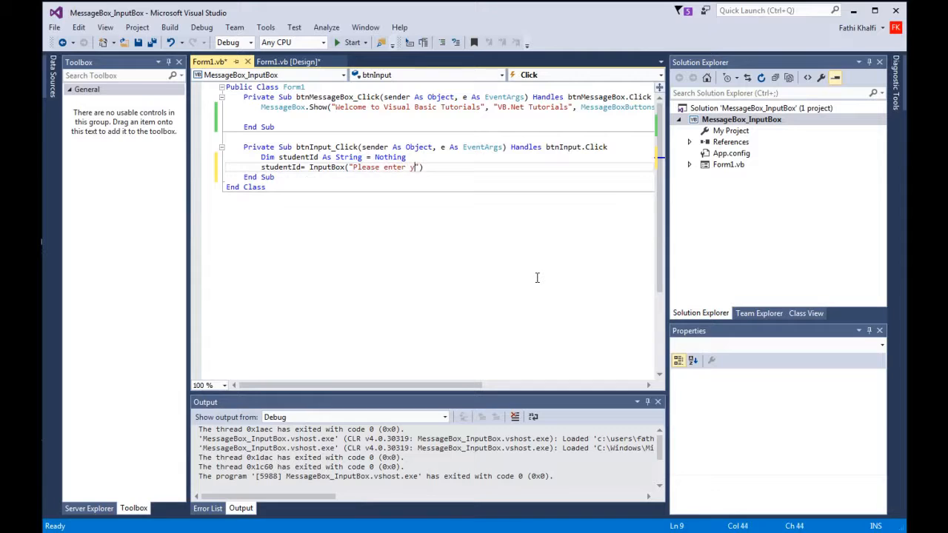
type("our stude")
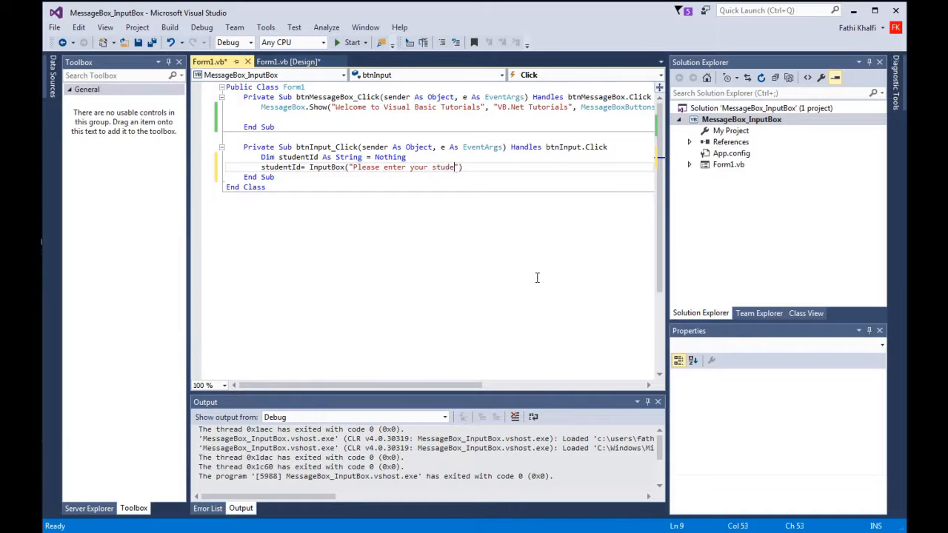
type("nt Id")
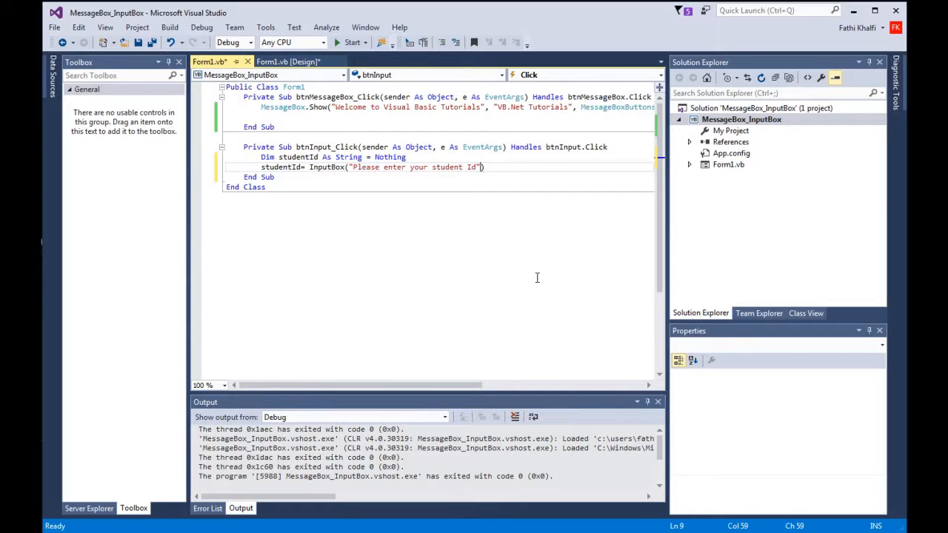
type(",")
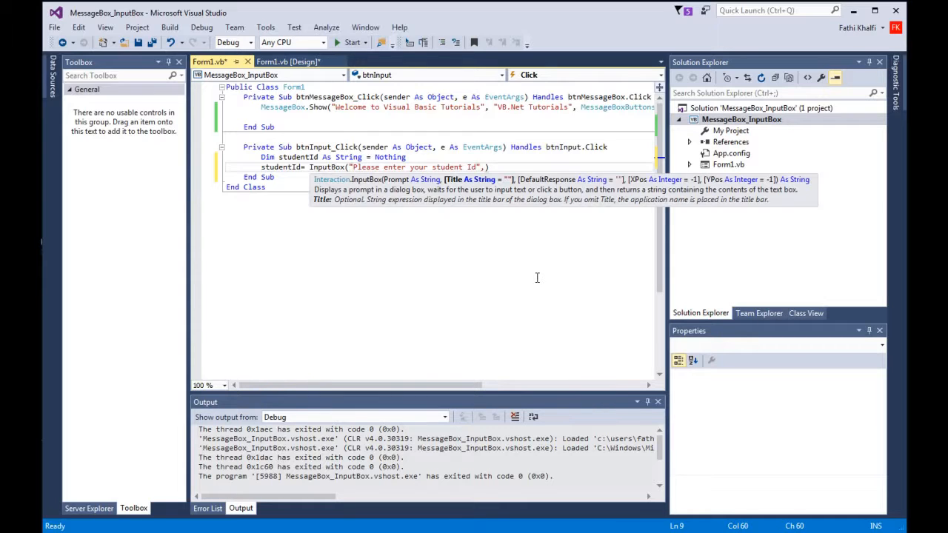
type(",")
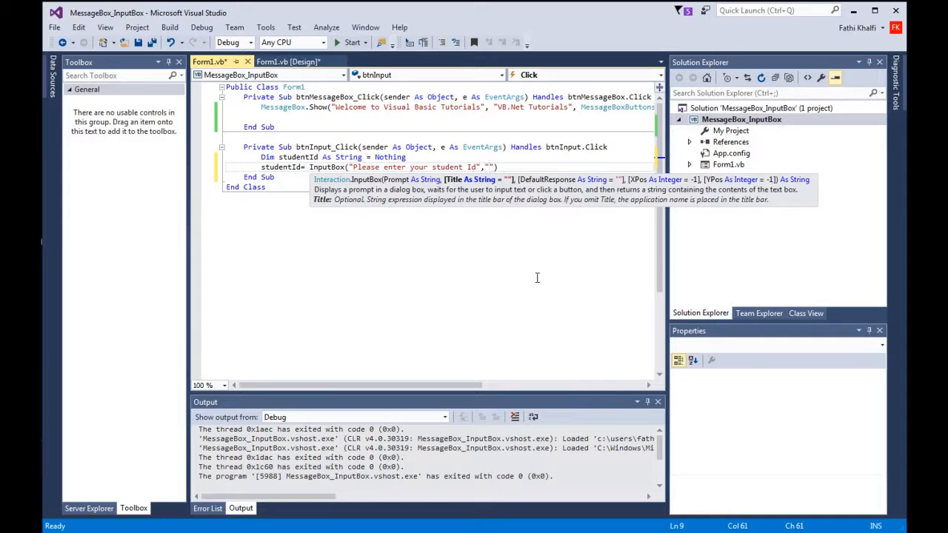
type("School I")
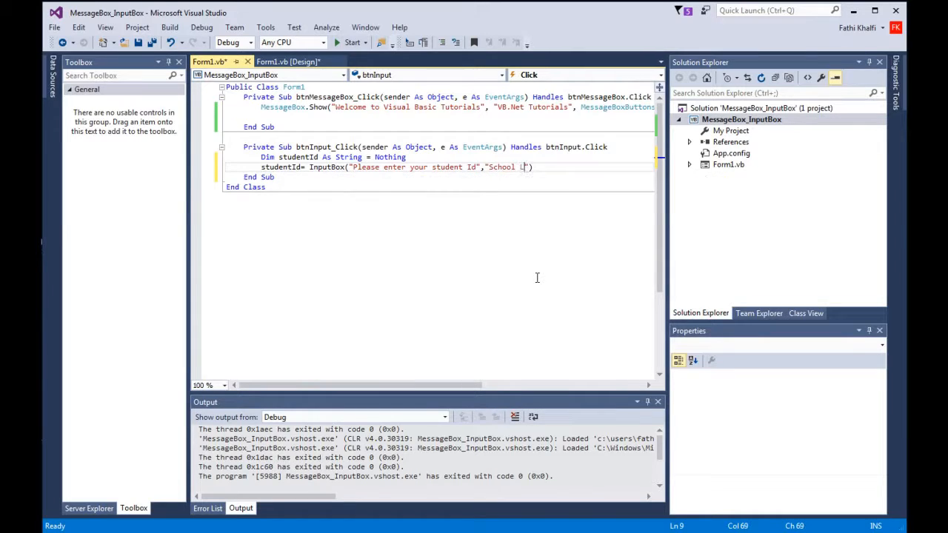
type("ogin")
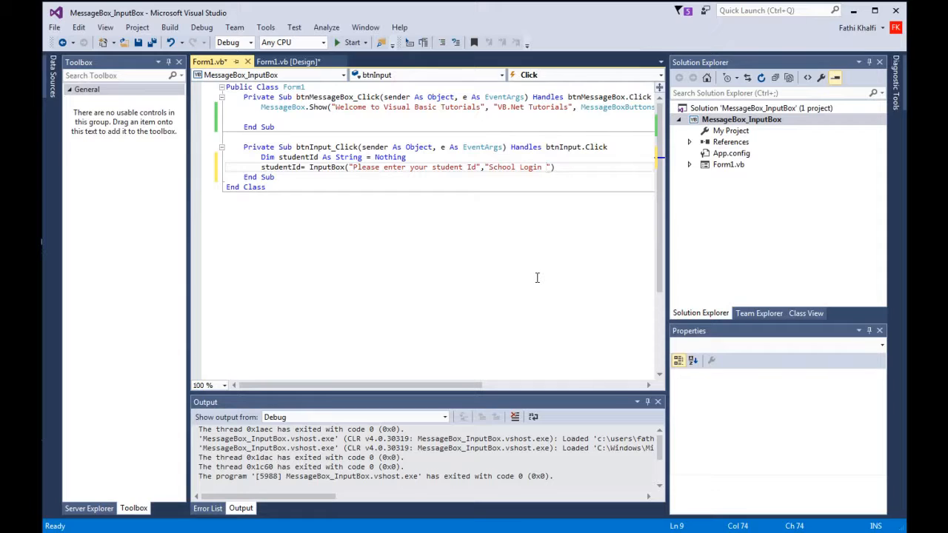
type("box")
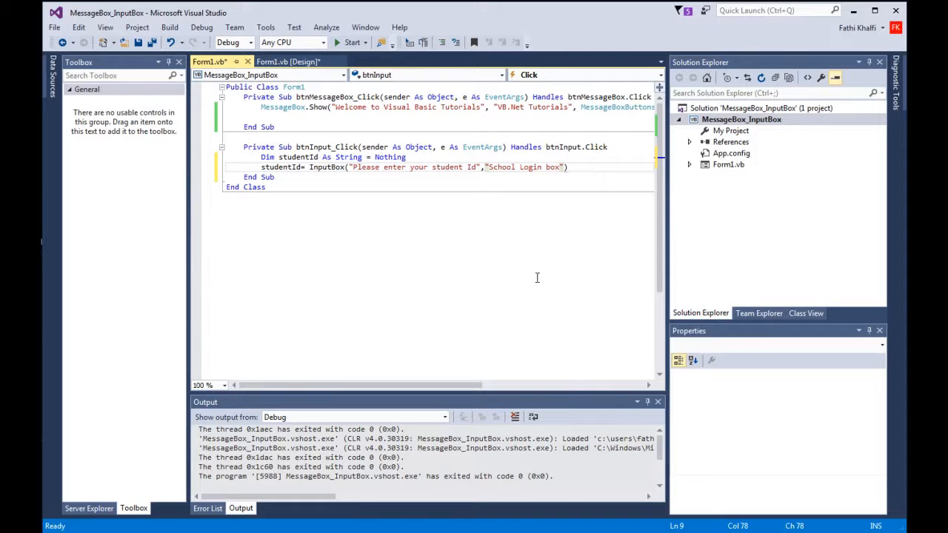
type(",")
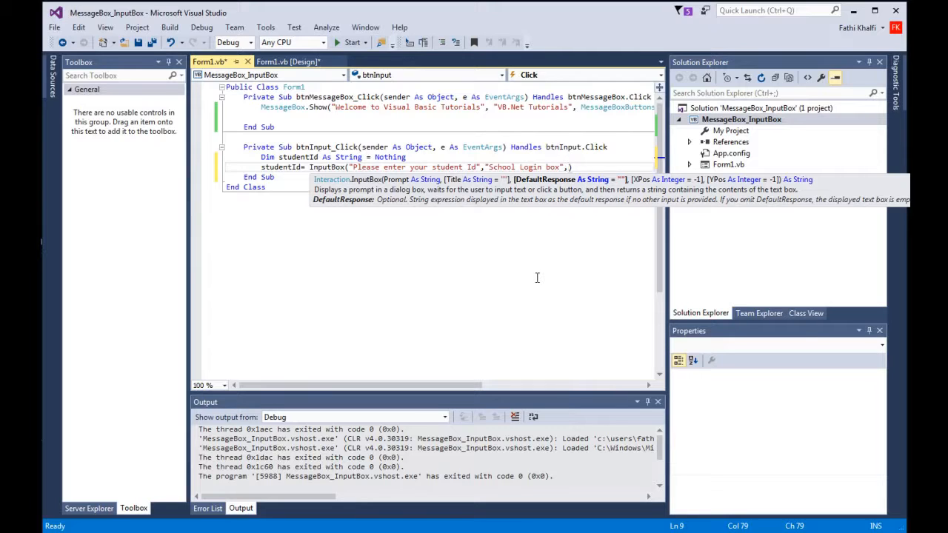
type(",")
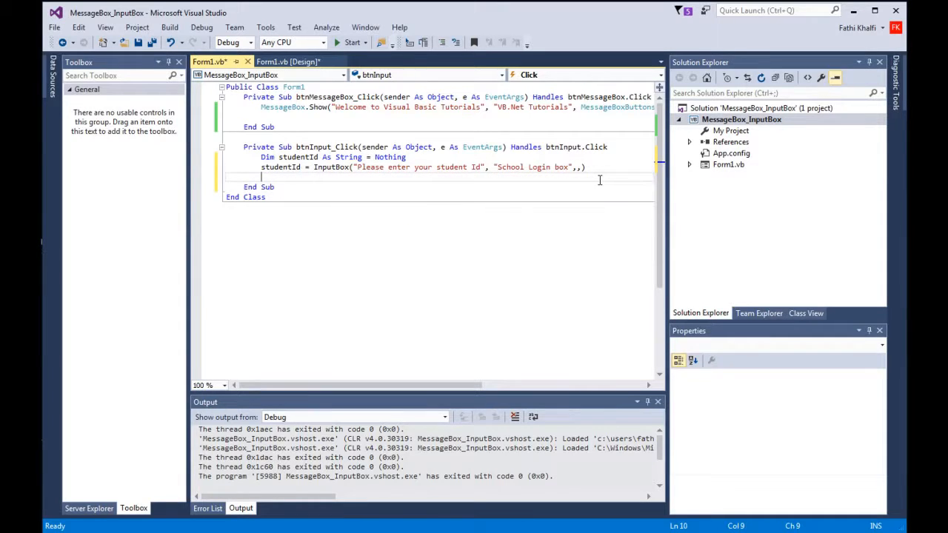
mouse_move(348, 157)
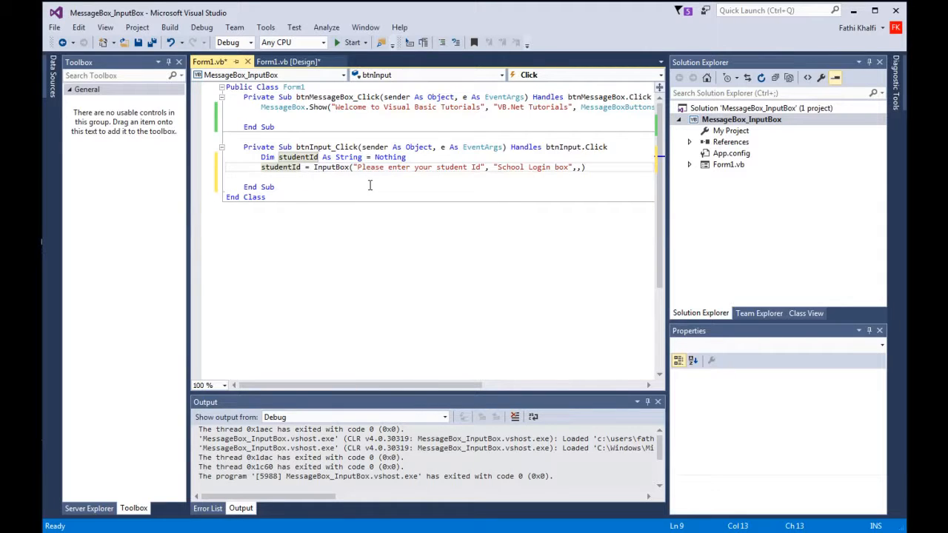
mouse_move(363, 191)
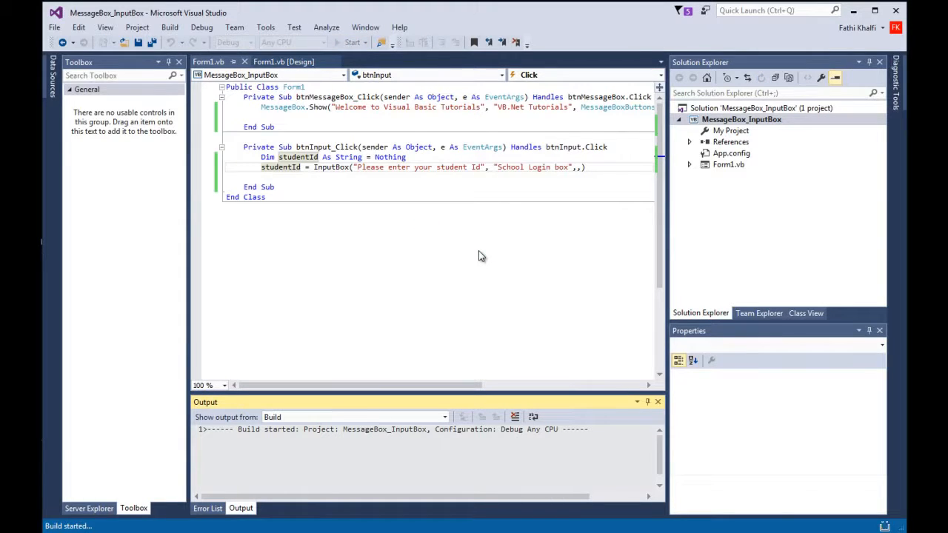
left_click(352, 42)
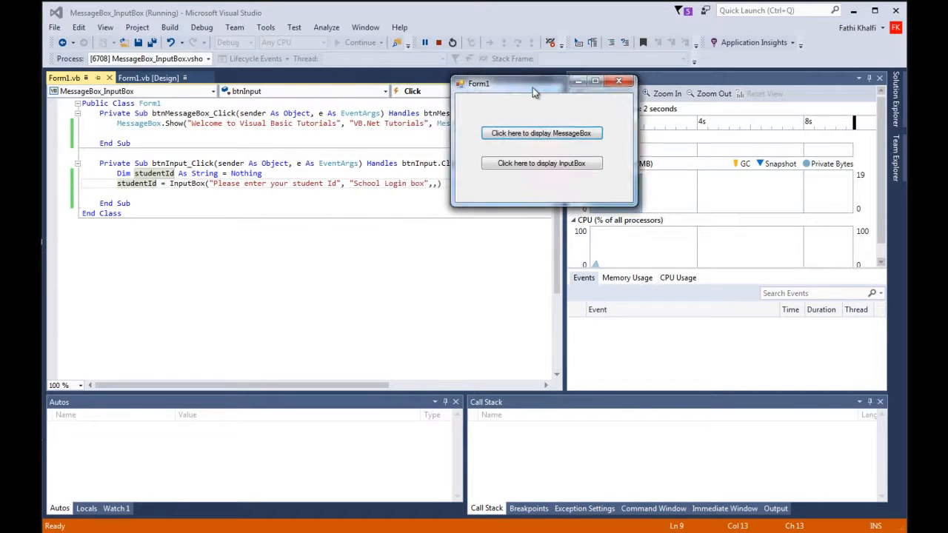
left_click(542, 163)
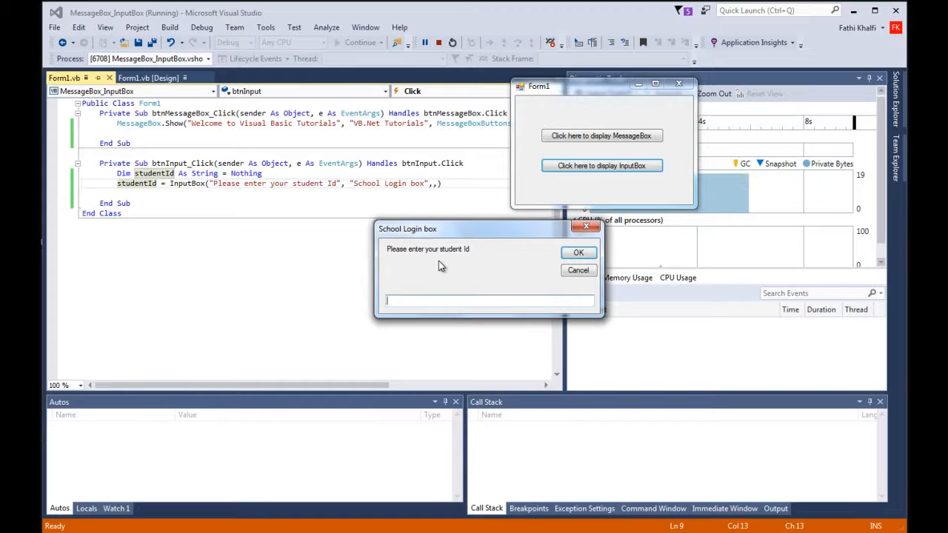
mouse_move(461, 268)
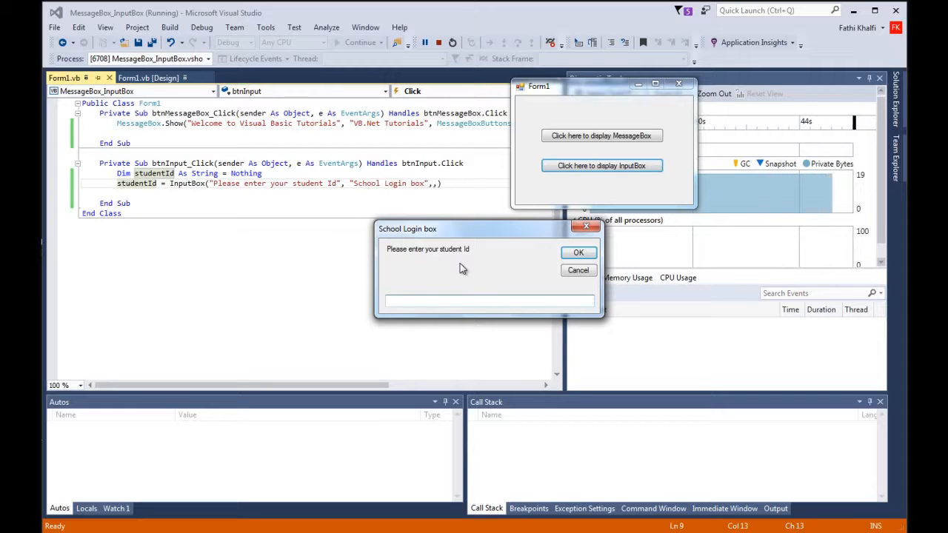
type("Kha")
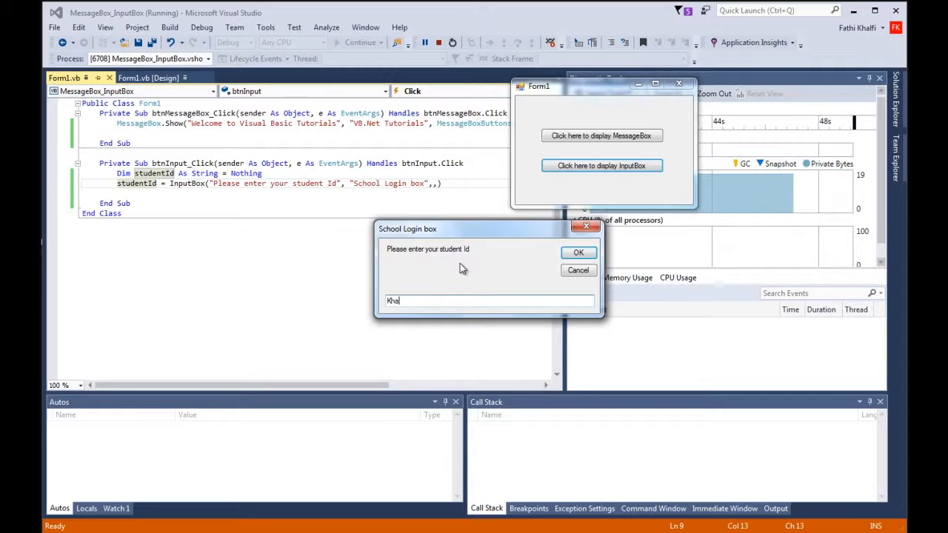
type("b")
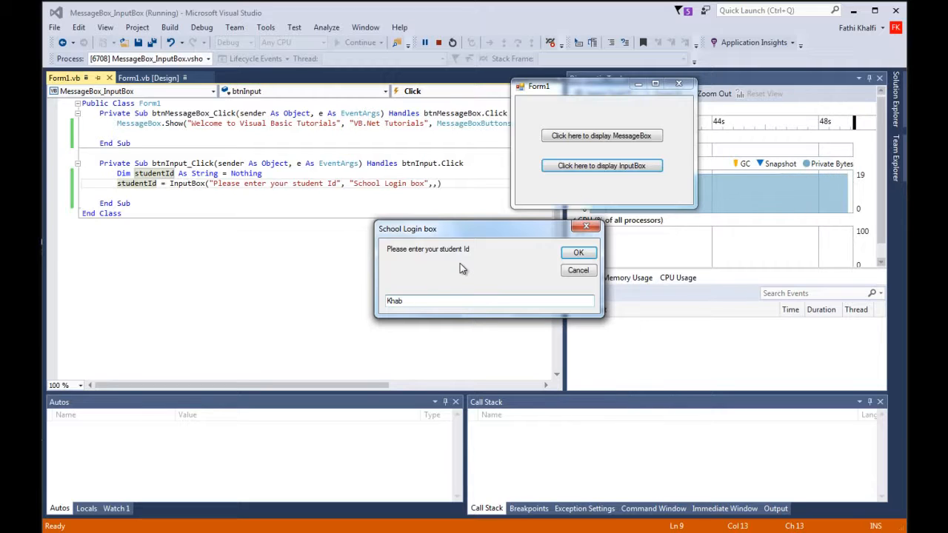
type("y234")
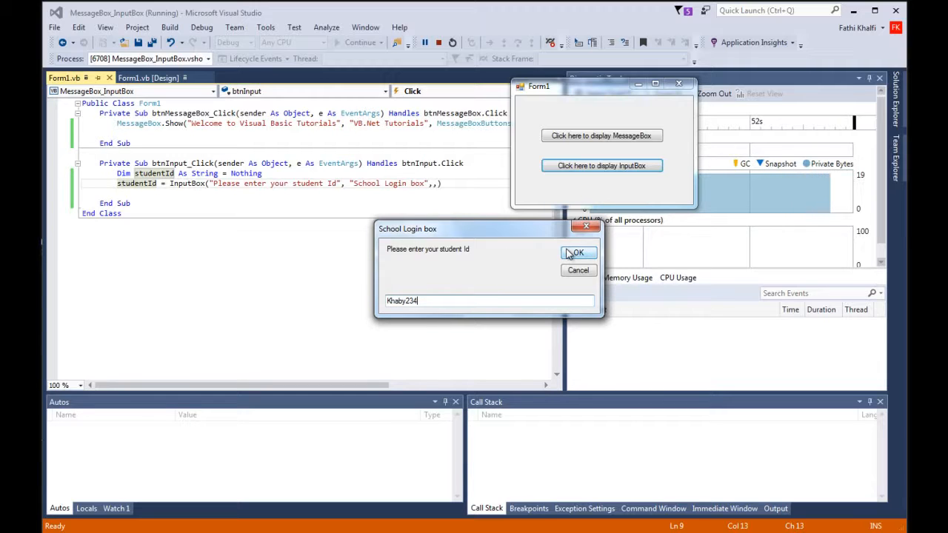
left_click(578, 252)
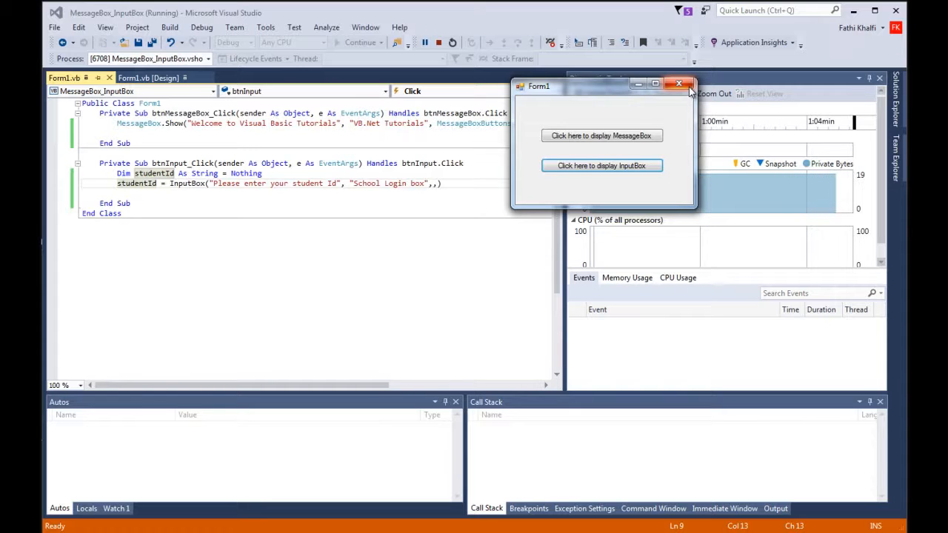
left_click(678, 83)
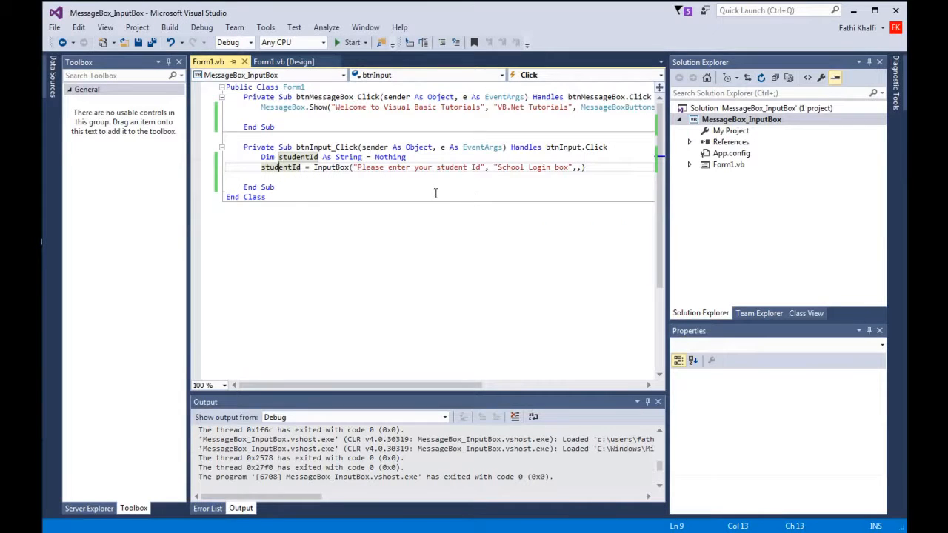
left_click(585, 166)
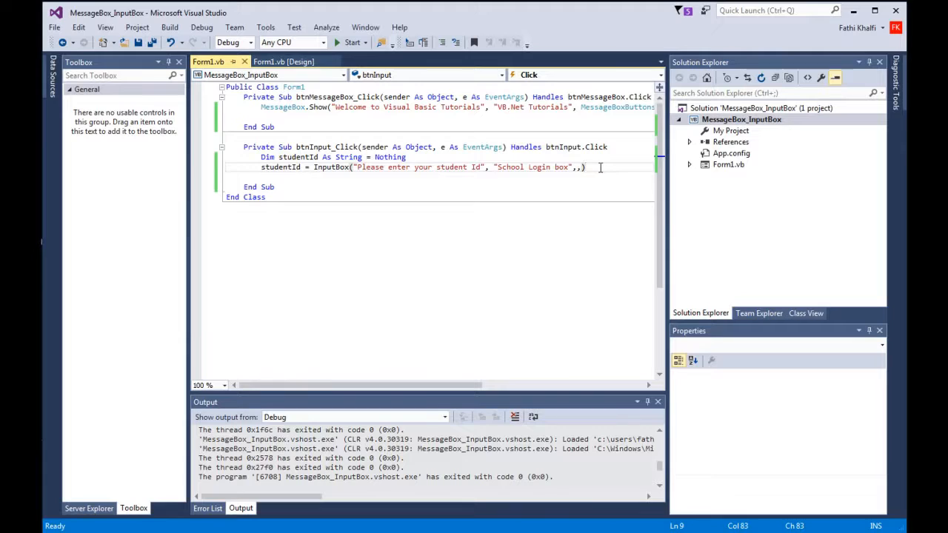